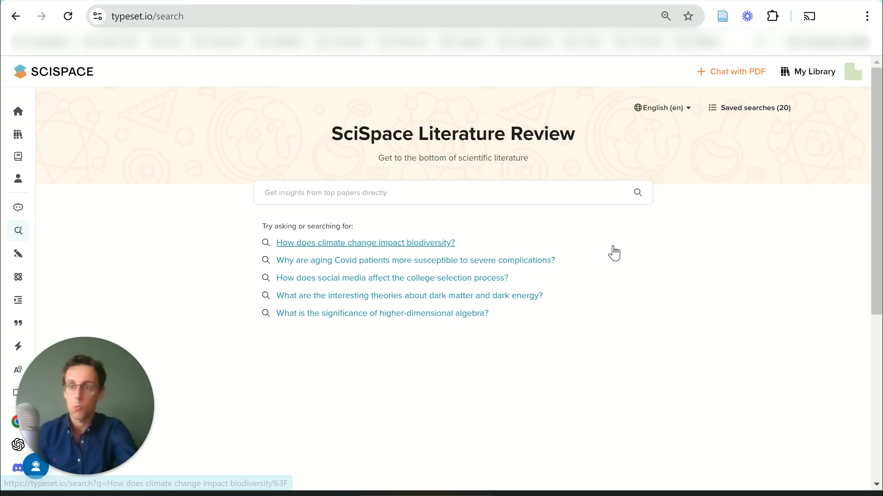
mouse_move(300, 250)
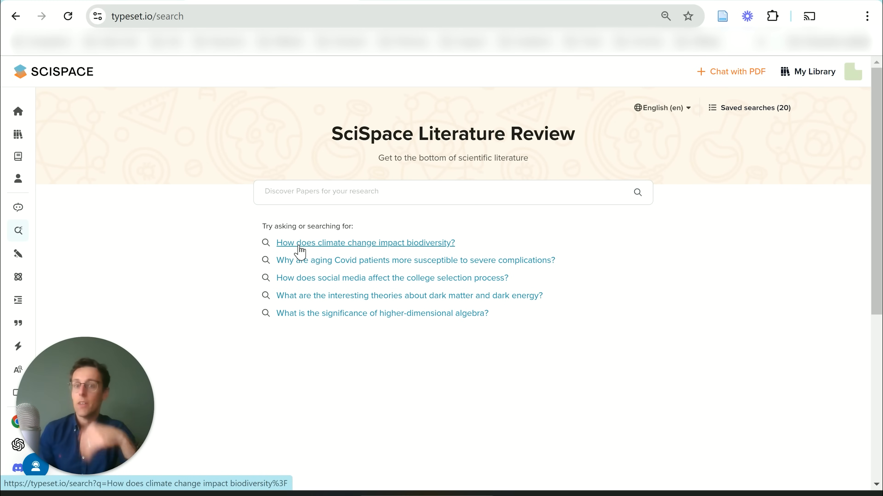
Run the suggested search 'How does climate change impact biodiversity?' and view the 10-paper results table
left_click(365, 243)
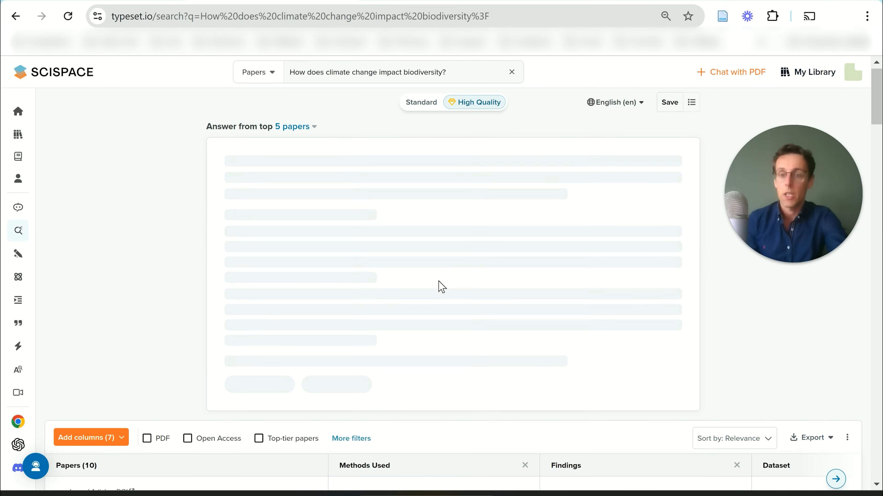
scroll("down", 3)
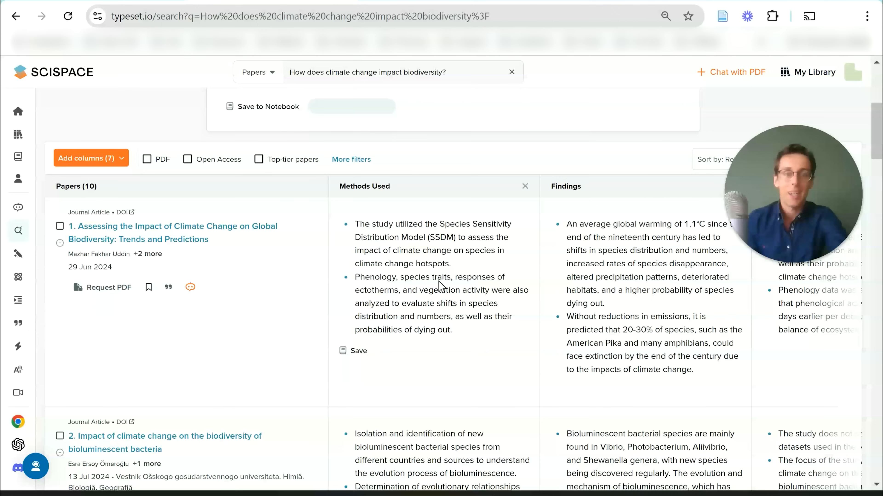
left_click(351, 106)
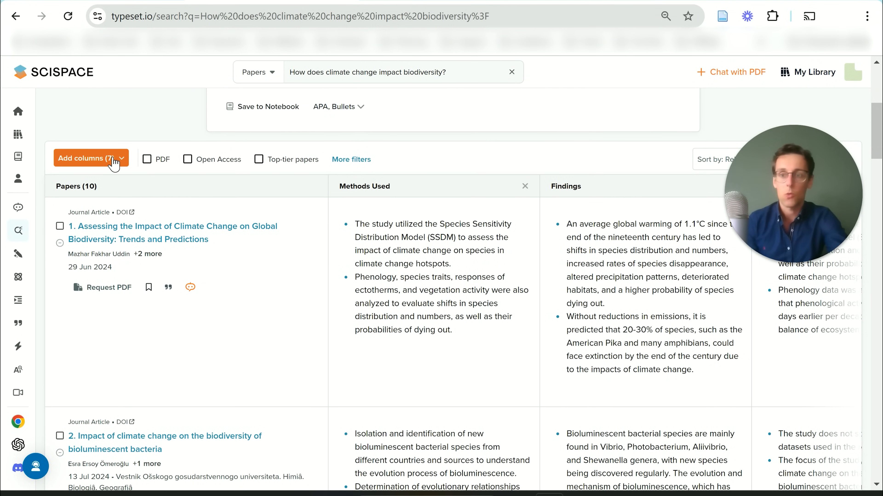
Add a Dependent Variables column to the results table and review each paper's entries
left_click(90, 158)
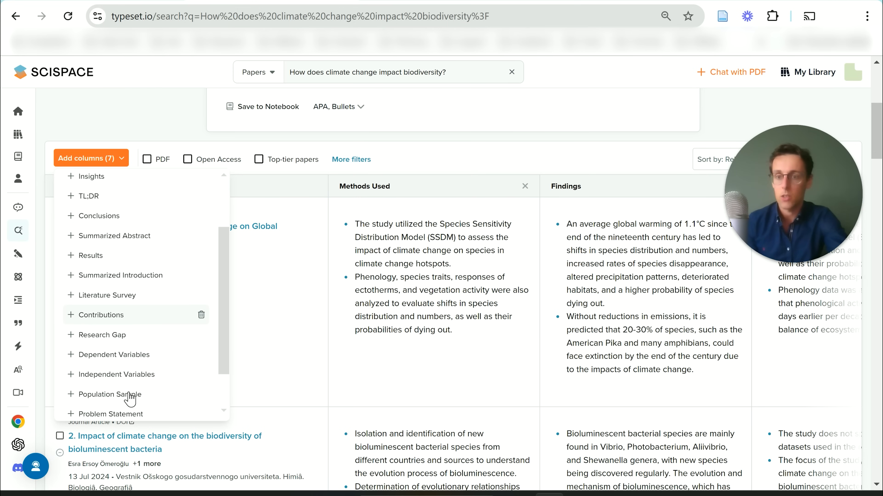
scroll("down", 3)
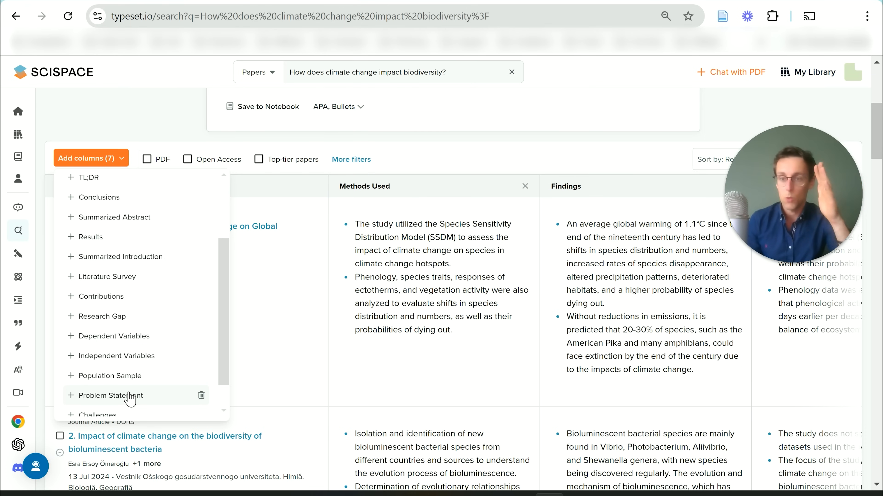
mouse_move(101, 317)
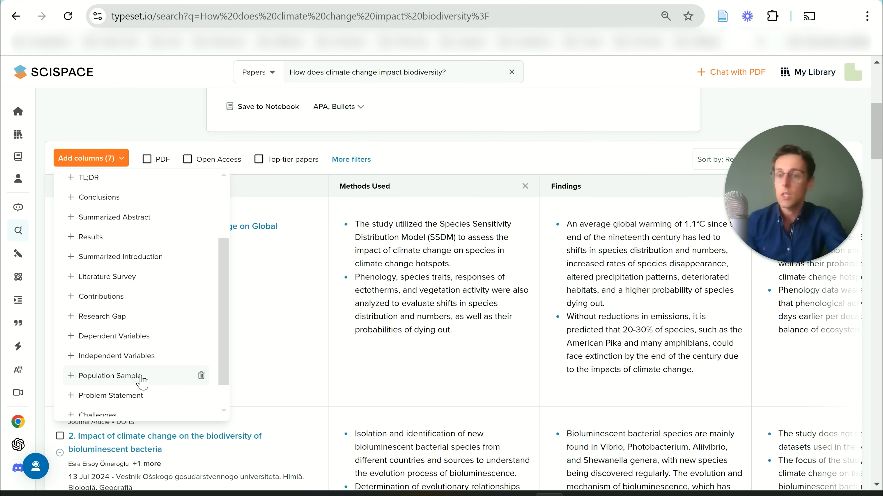
mouse_move(110, 336)
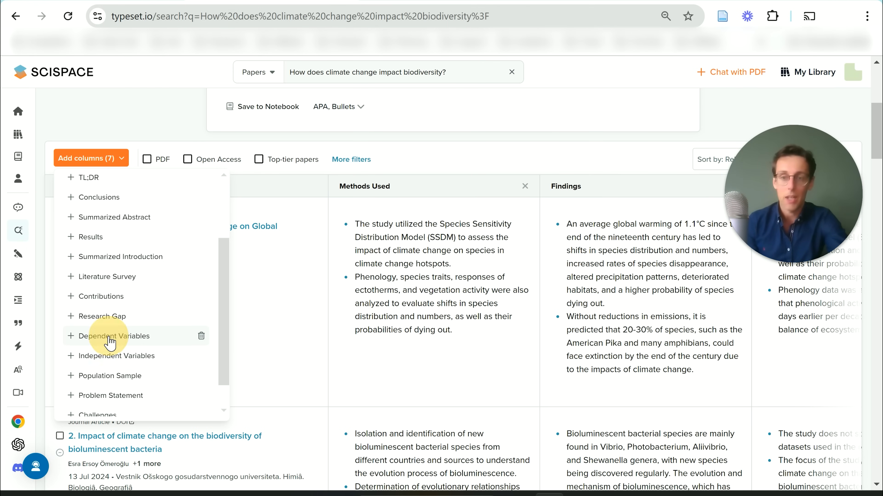
left_click(110, 336)
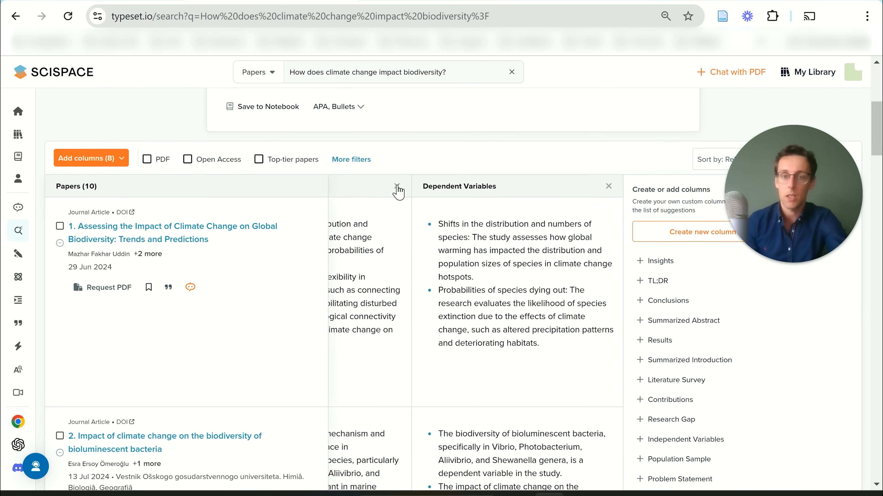
scroll("down", 3)
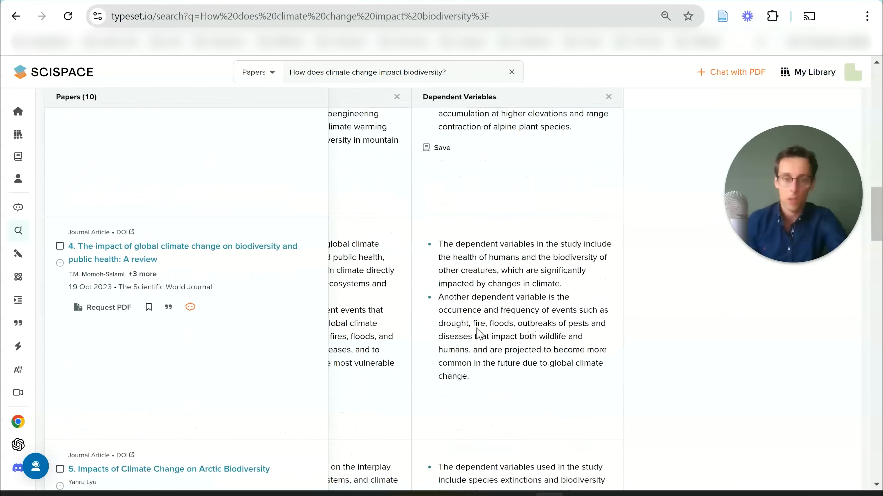
scroll("down", 3)
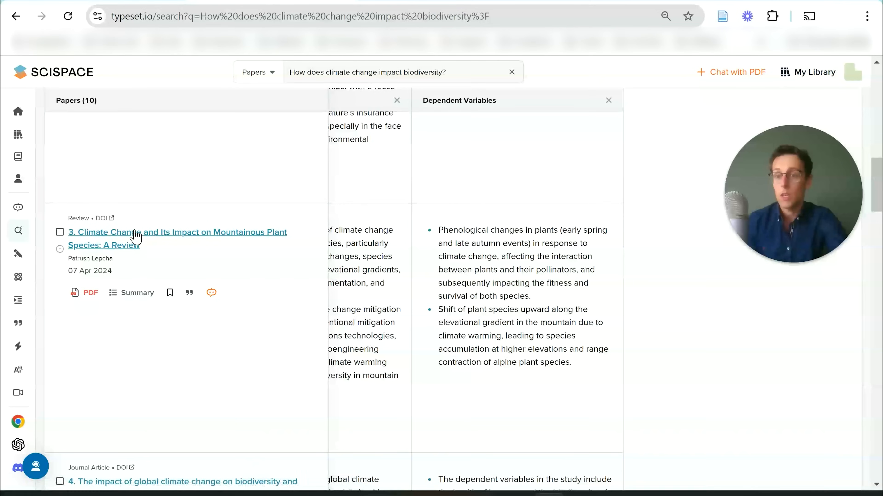
Open paper 3, 'Climate Change and Its Impact on Mountainous Plant Species', and read through it
left_click(176, 231)
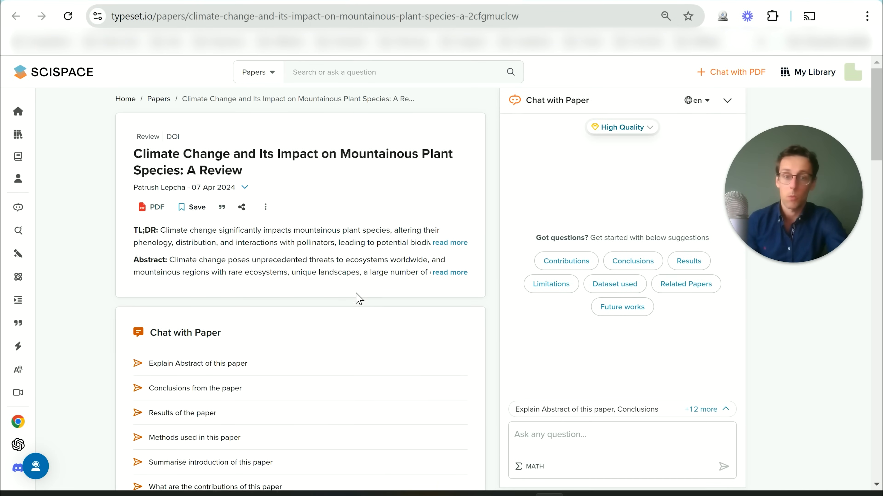
scroll("down", 3)
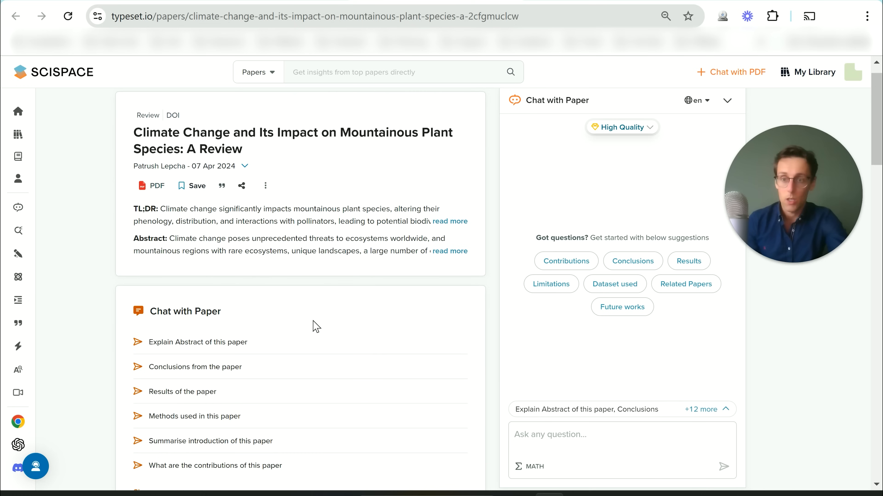
mouse_move(228, 334)
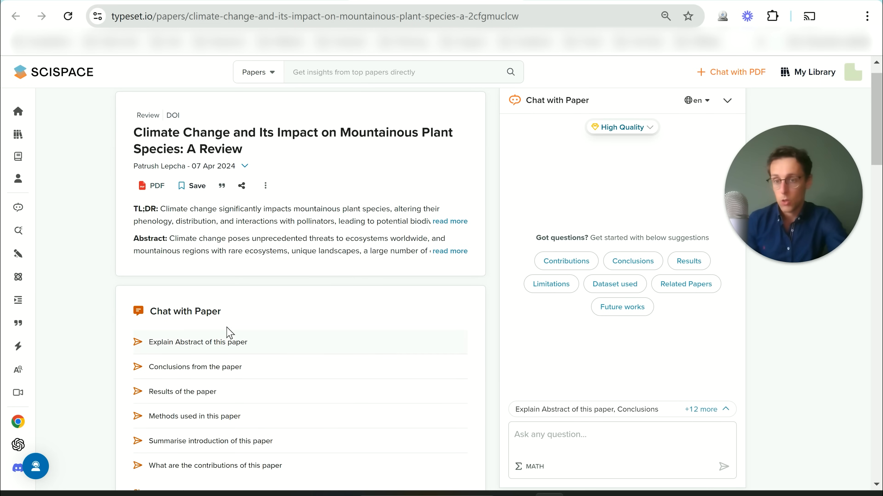
scroll("down", 3)
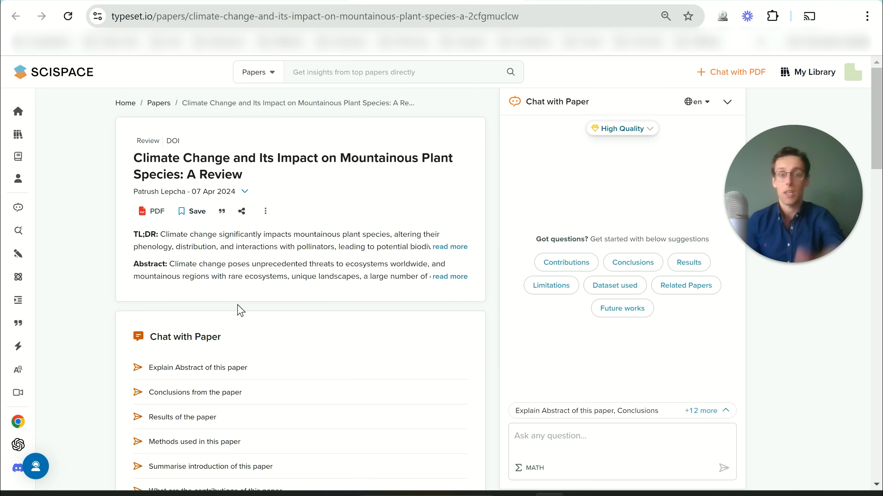
scroll("down", 3)
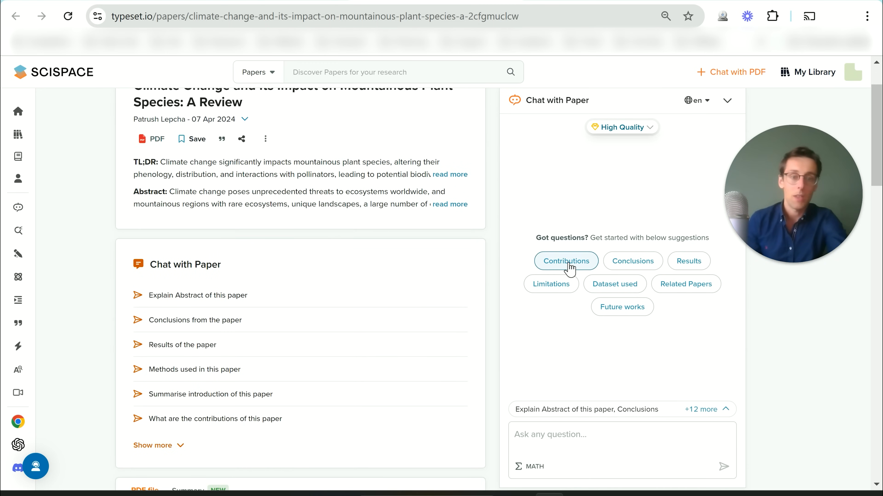
Ask the paper chat for the paper's Contributions and read the listed answer
left_click(565, 261)
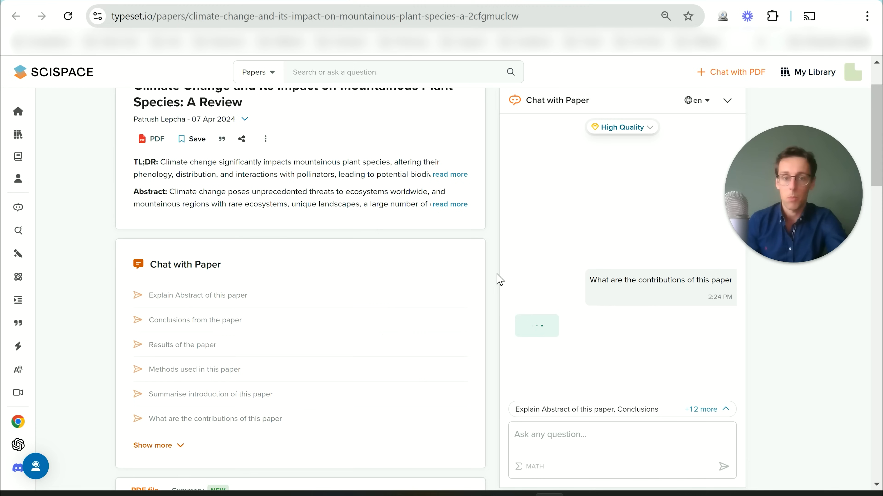
mouse_move(658, 344)
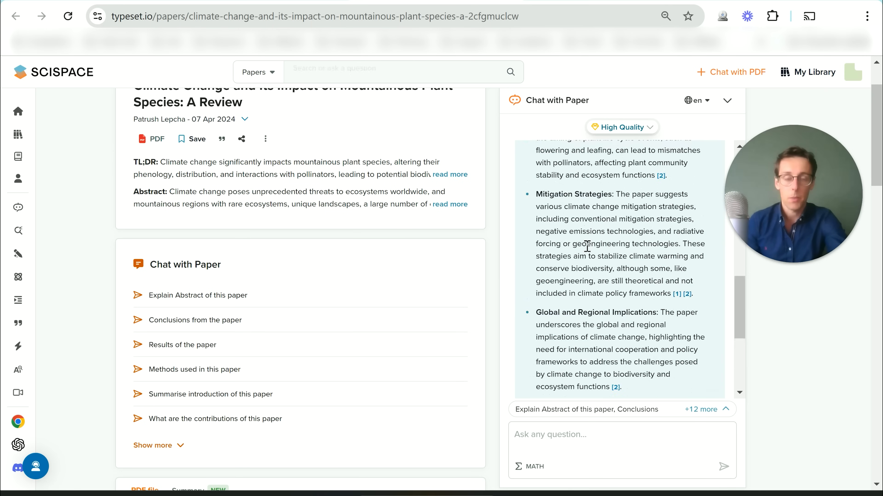
scroll("down", 3)
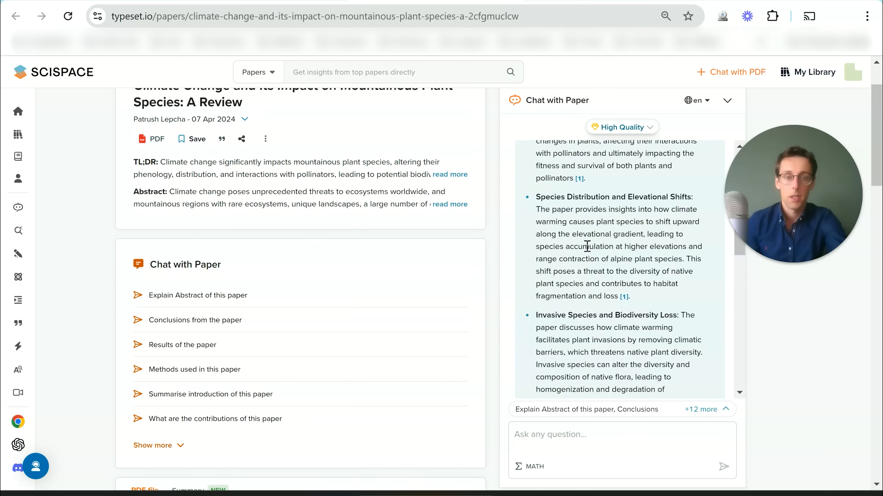
scroll("down", 3)
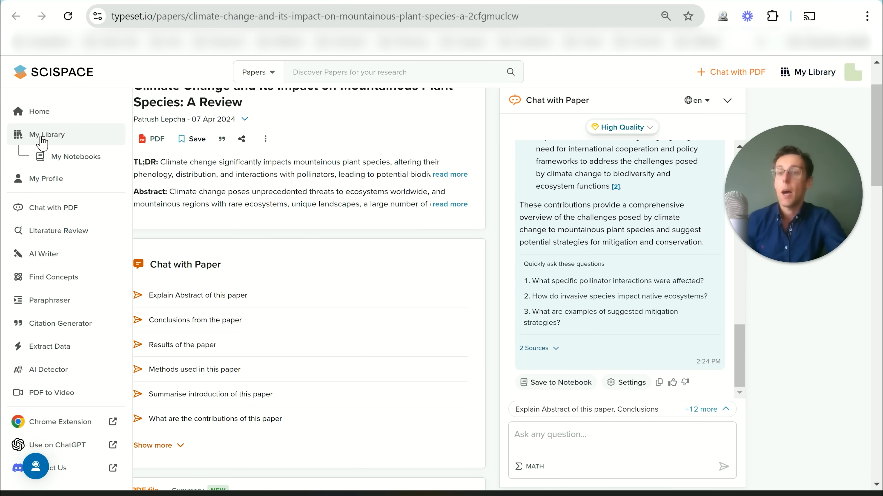
In My Library, tick the Vettorel 2018 communication strategies paper and get Copilot's answer about limitations
left_click(47, 135)
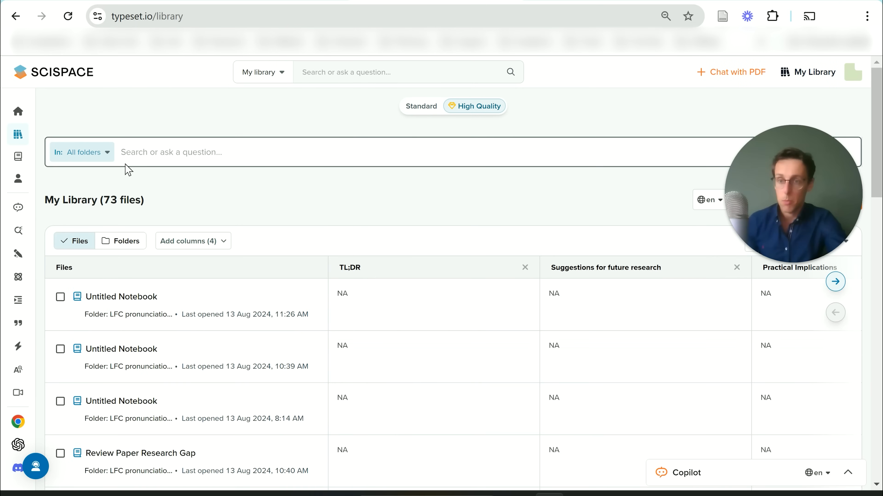
mouse_move(524, 268)
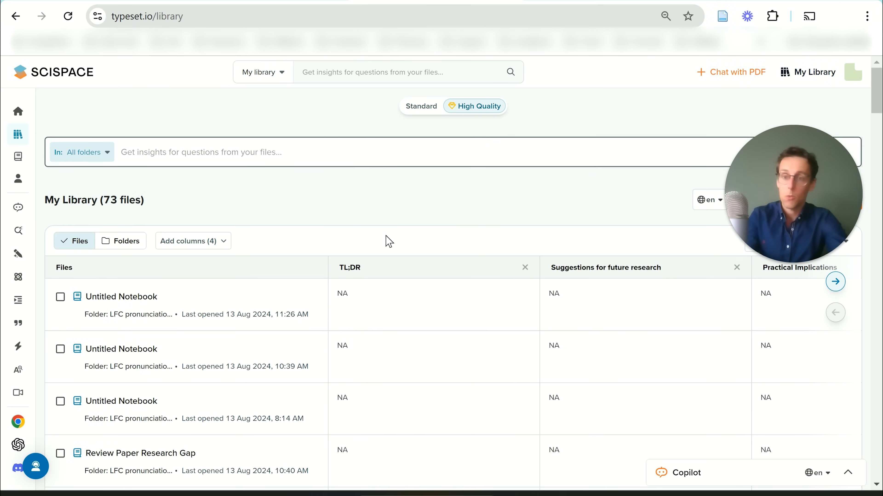
scroll("down", 3)
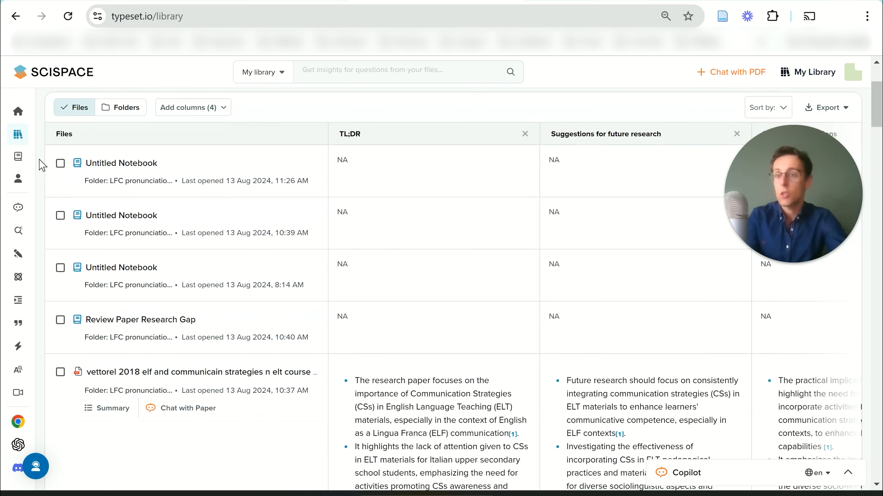
left_click(60, 163)
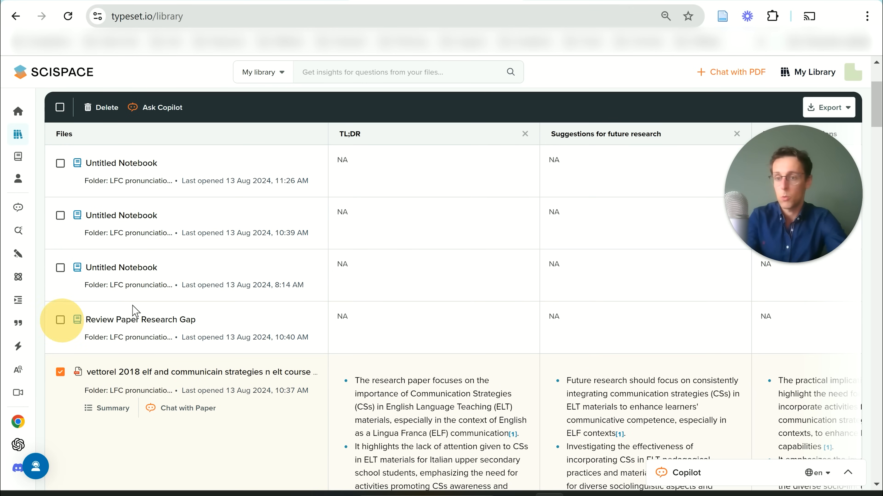
scroll("down", 3)
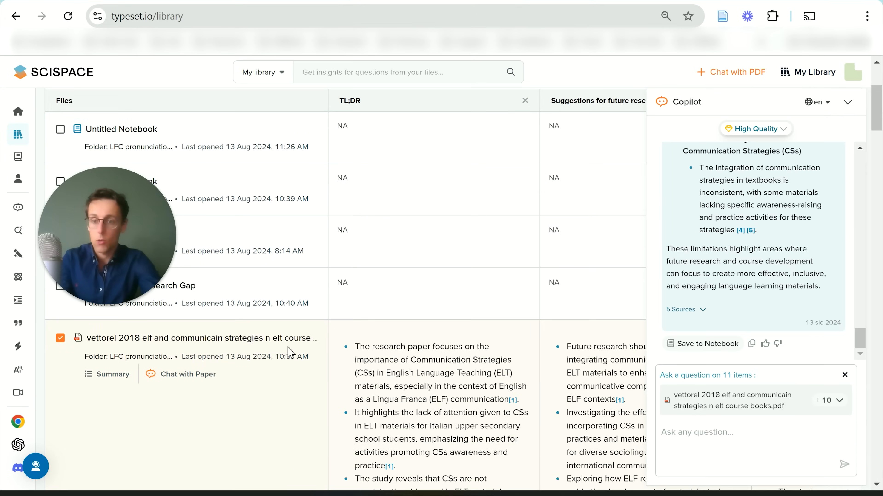
left_click(199, 338)
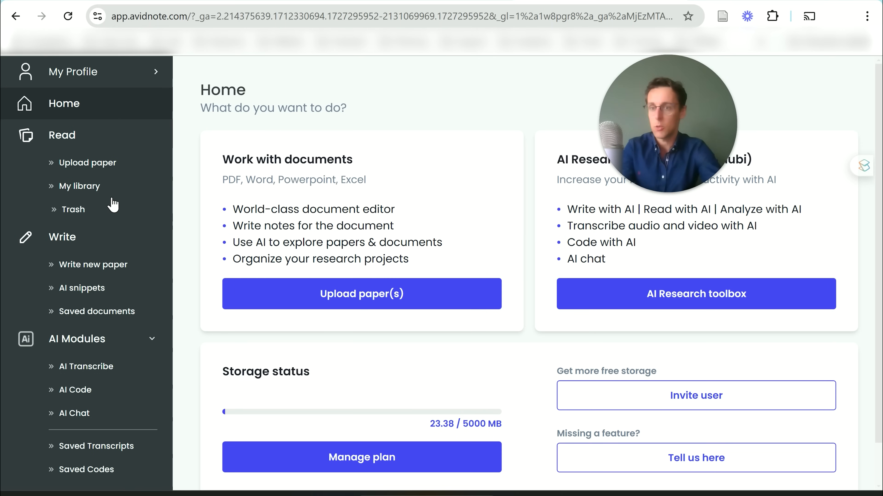
mouse_move(84, 186)
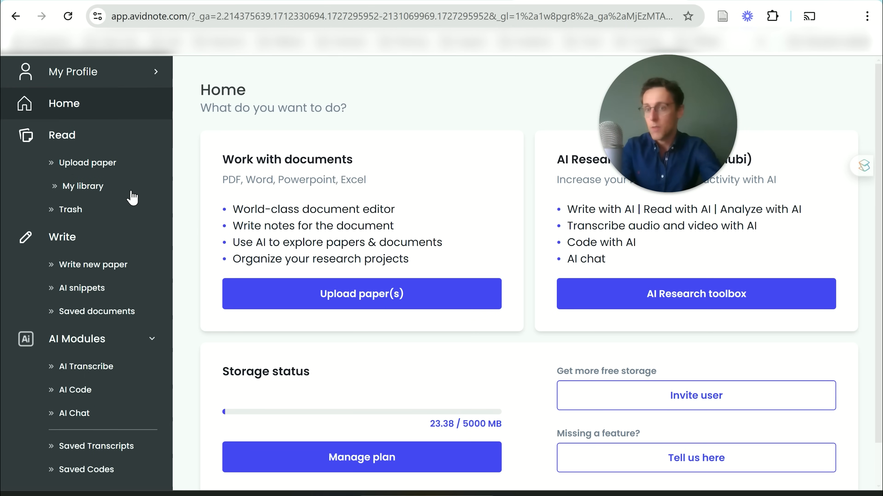
Go to the AvidNote library listing folders such as 'Finding the research gap'
left_click(83, 186)
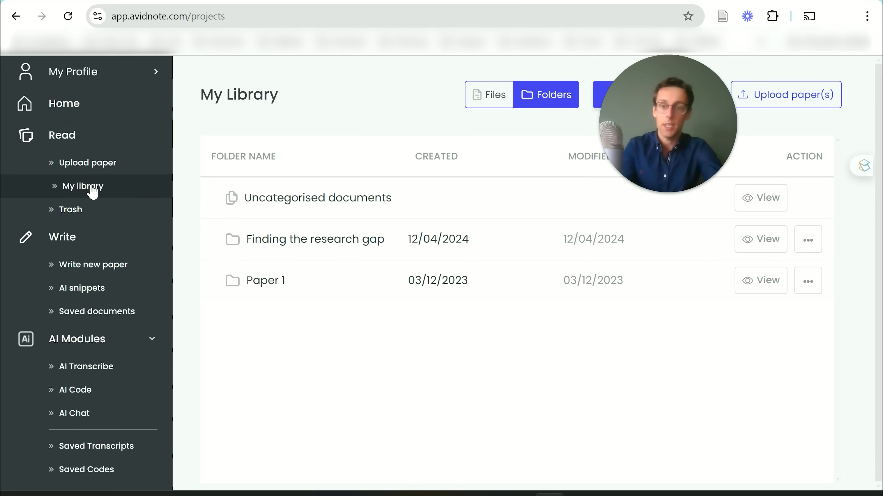
Open the systematic review teaching English example paper from the 'Finding the research gap' folder
left_click(315, 238)
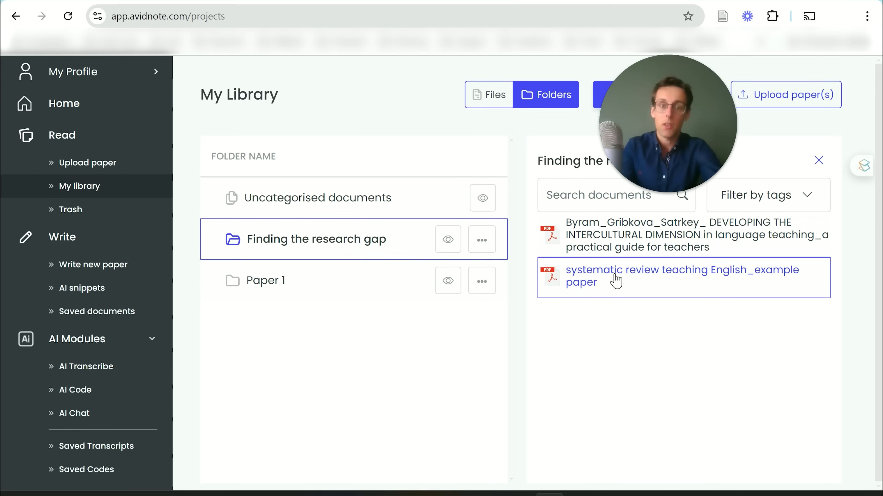
left_click(682, 275)
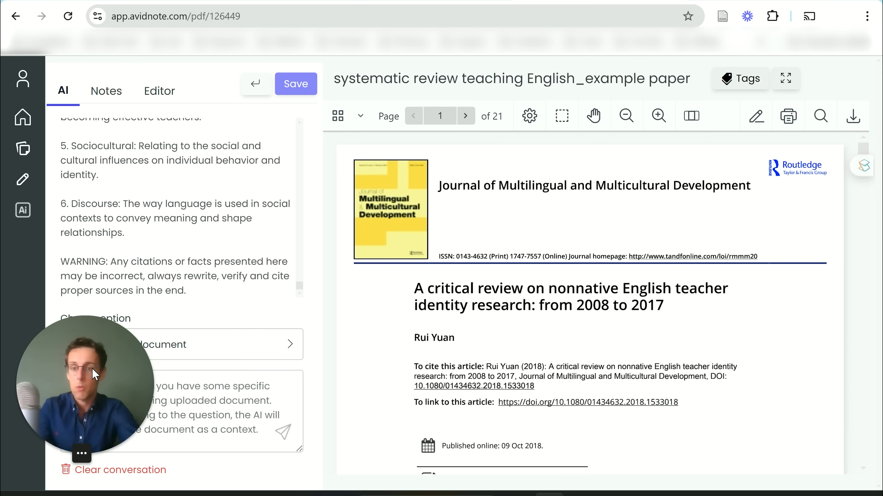
Ask the AI chat how many language teachers Trent's 2012 study included (answer: two secondary English teachers)
left_click(181, 344)
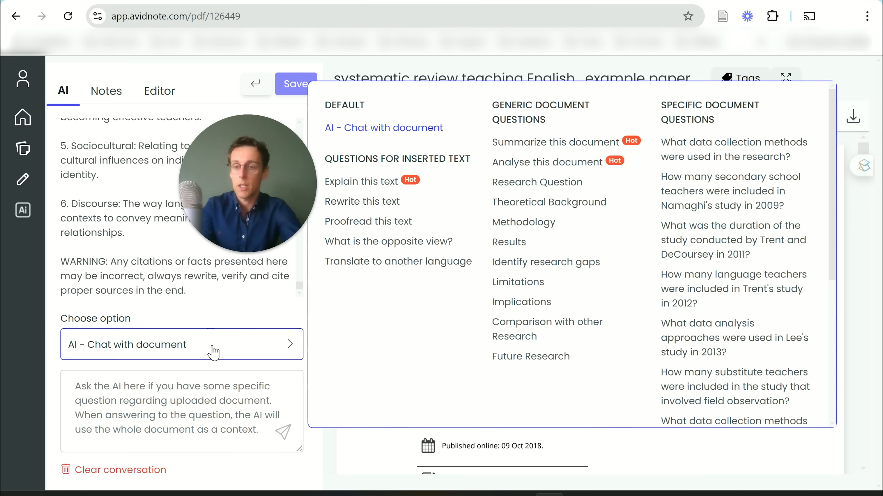
mouse_move(520, 301)
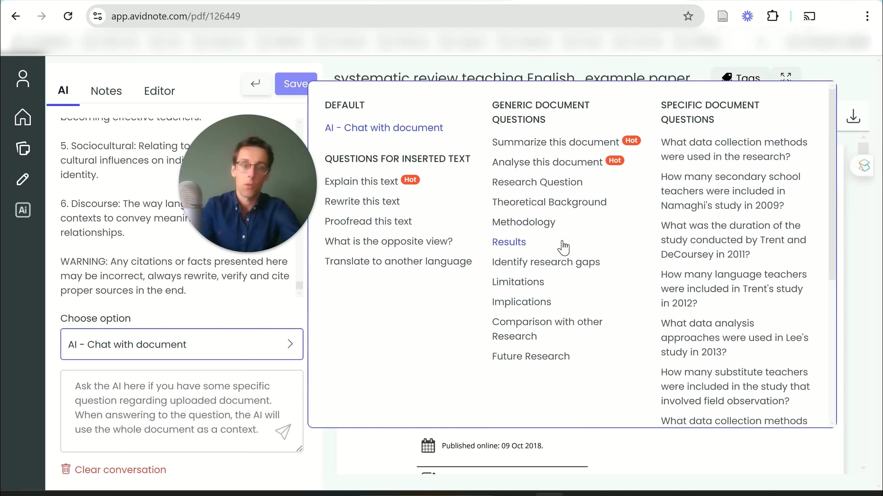
mouse_move(582, 250)
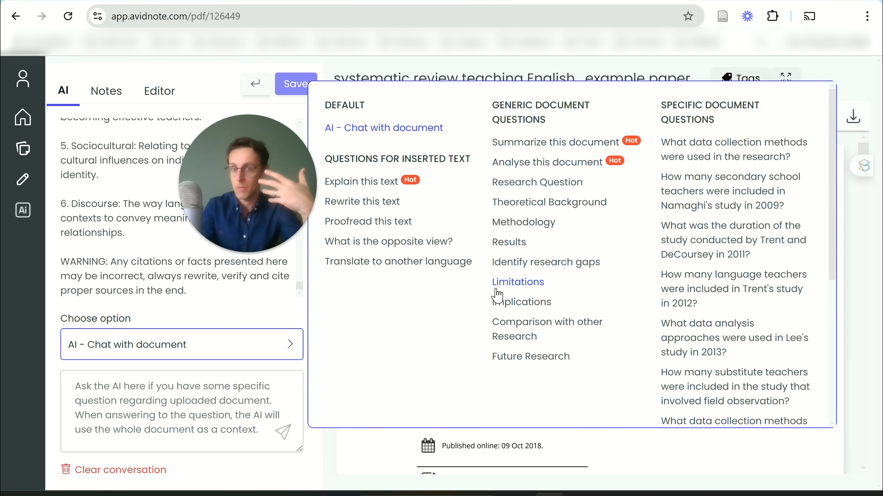
mouse_move(734, 275)
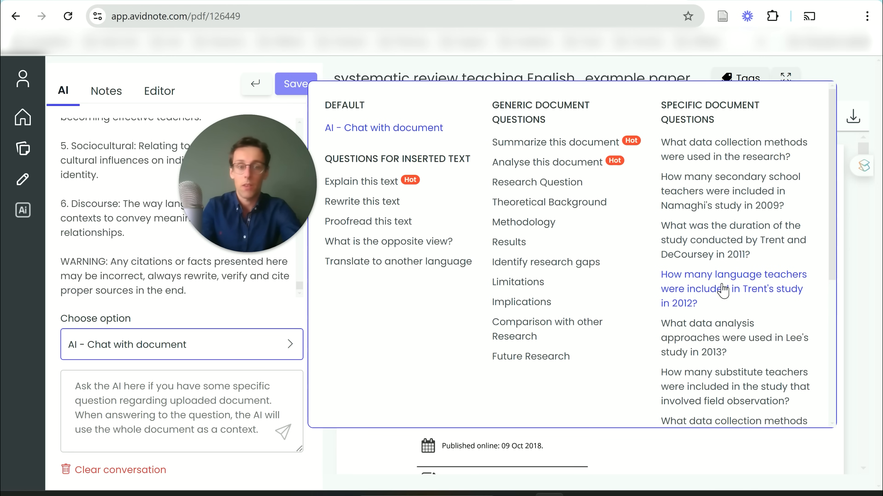
left_click(734, 289)
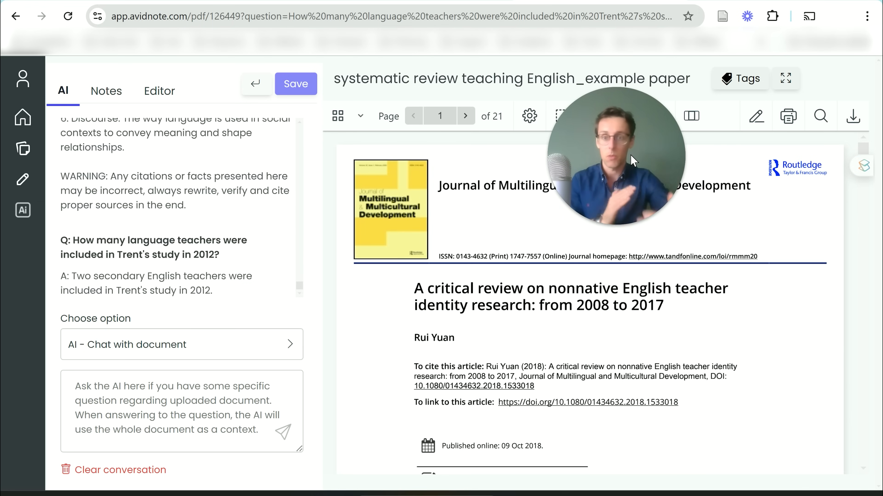
mouse_move(849, 218)
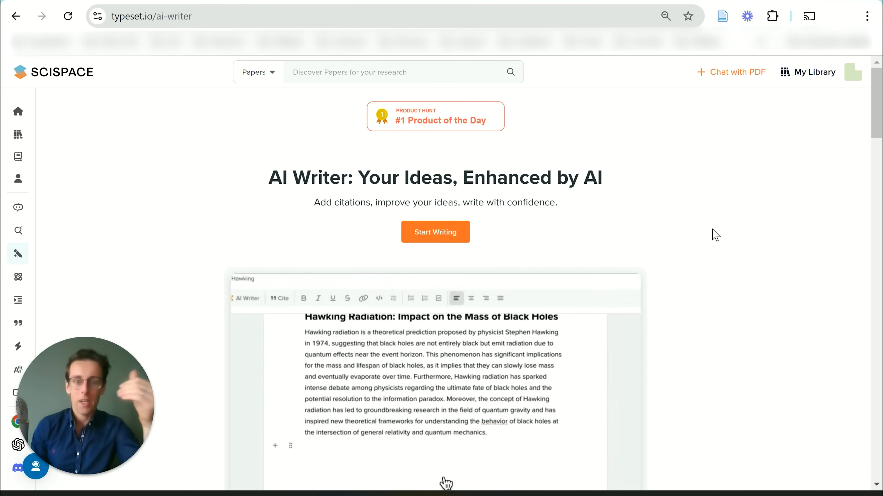
Start a new SciSpace notebook and have AI Writer's Outline Builder outline the pasted native speakerism and course books topic
left_click(278, 298)
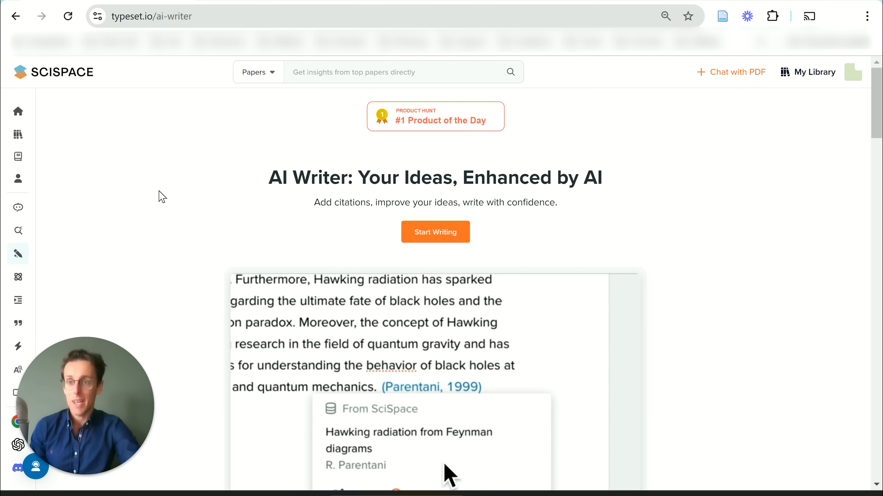
left_click(435, 232)
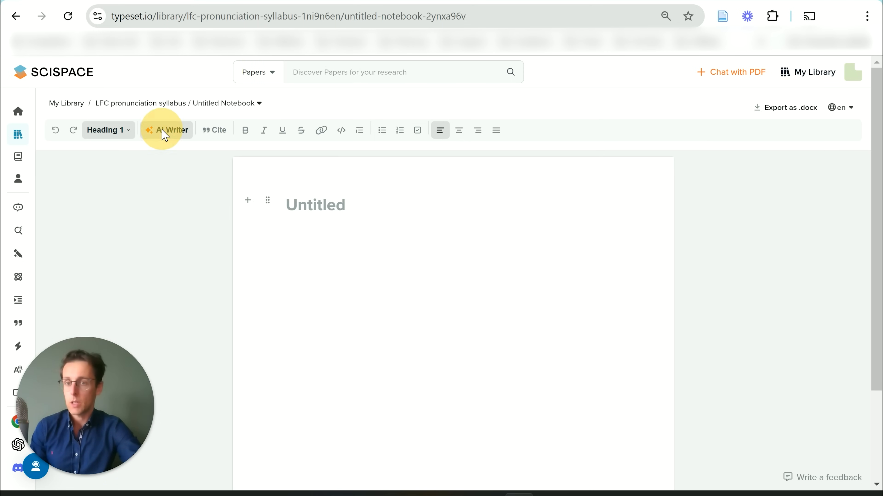
left_click(171, 130)
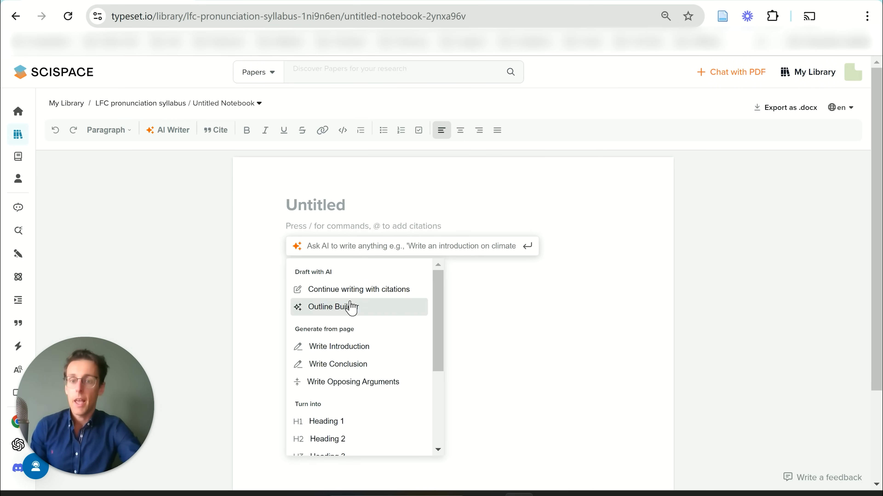
left_click(333, 306)
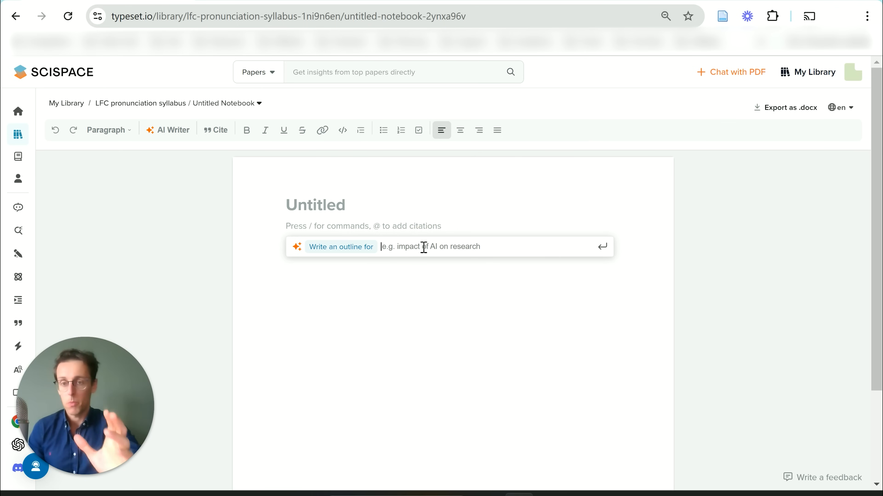
right_click(423, 248)
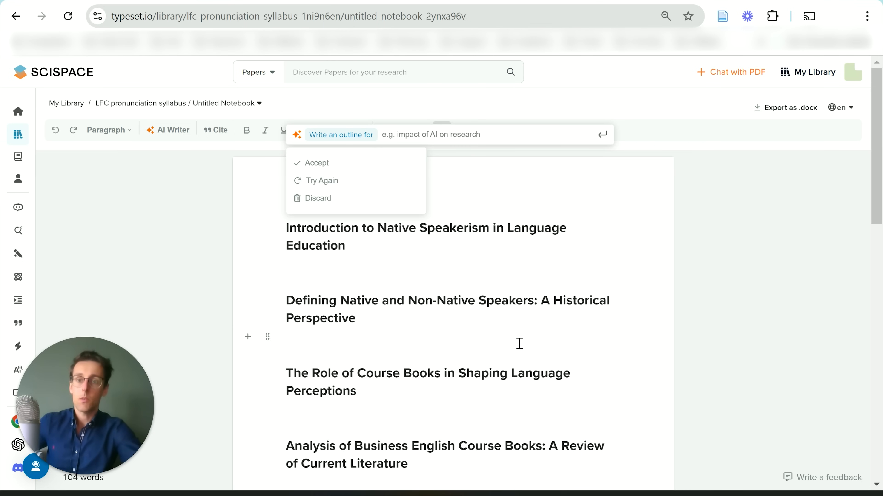
Review the accepted outline headings, then navigate the browser to jenni.ai
scroll("down", 3)
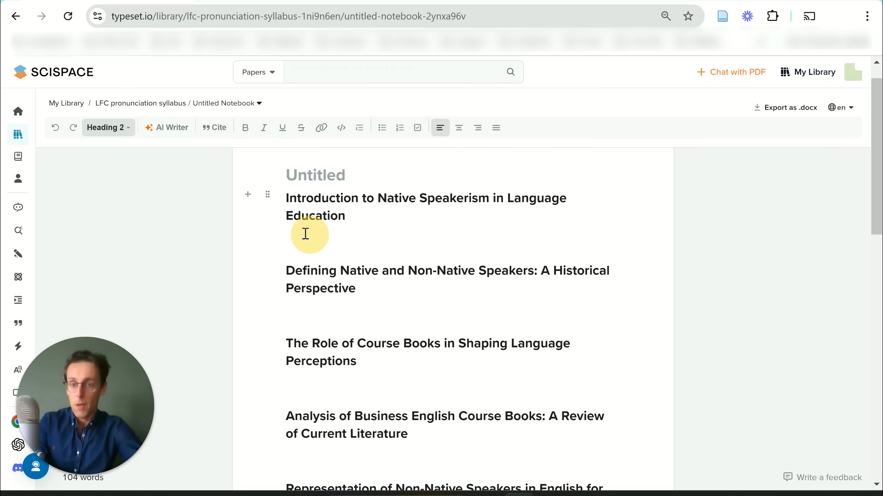
scroll("down", 3)
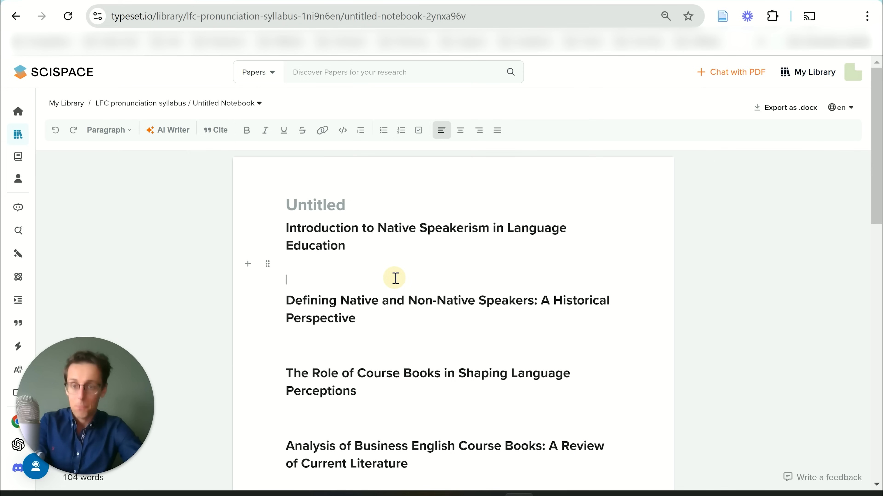
type("jenni.ai")
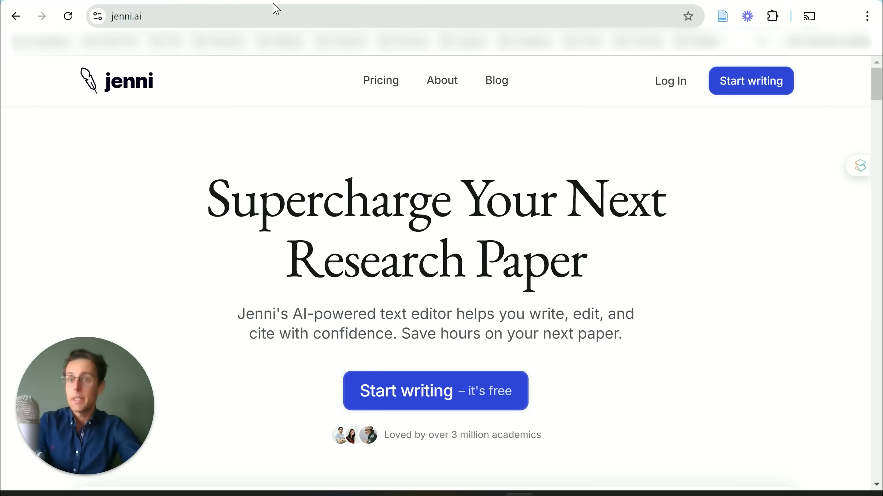
Go to the Jenni AI login page offering Google or email sign-in
left_click(434, 391)
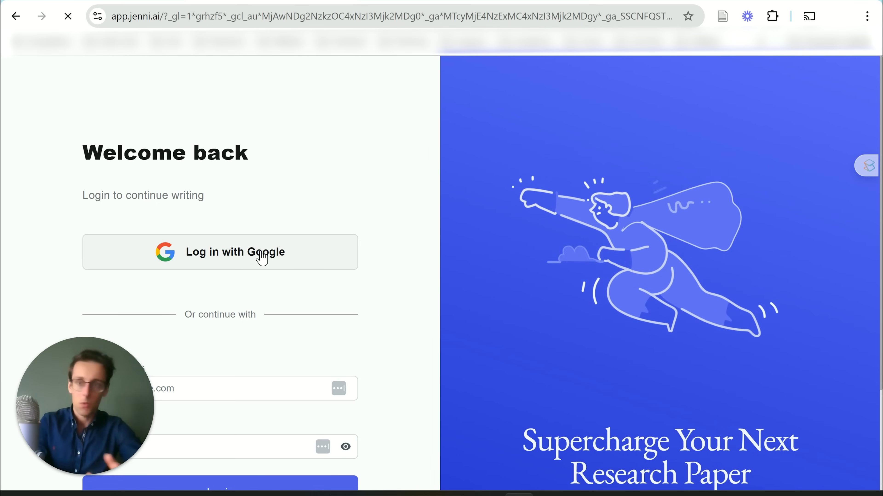
mouse_move(306, 167)
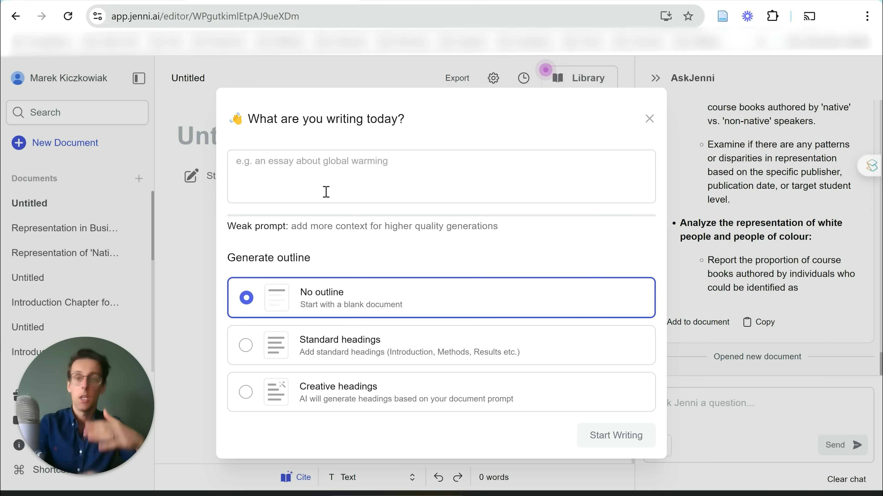
mouse_move(382, 266)
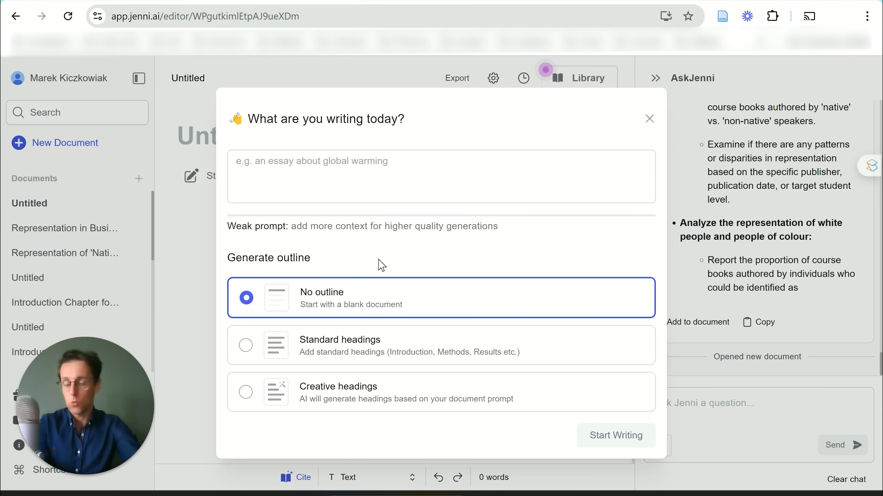
Paste the native speakerism literature review prompt, choose the heading style and start writing
right_click(329, 166)
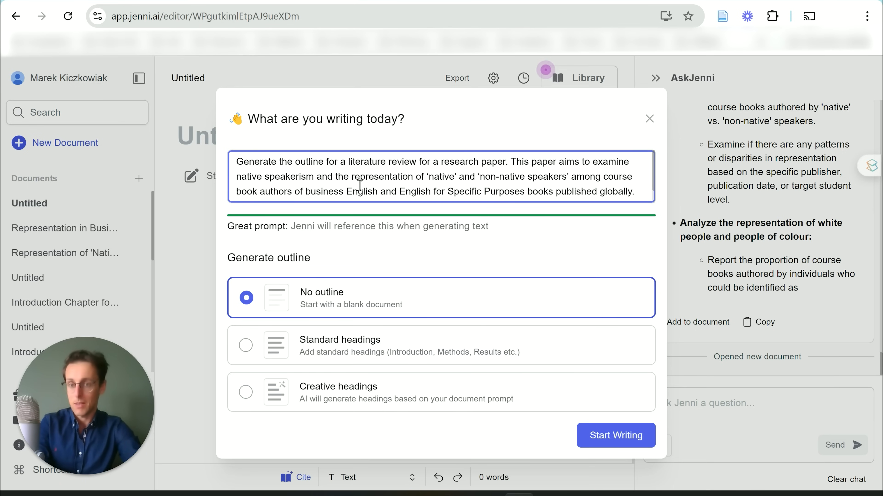
mouse_move(336, 313)
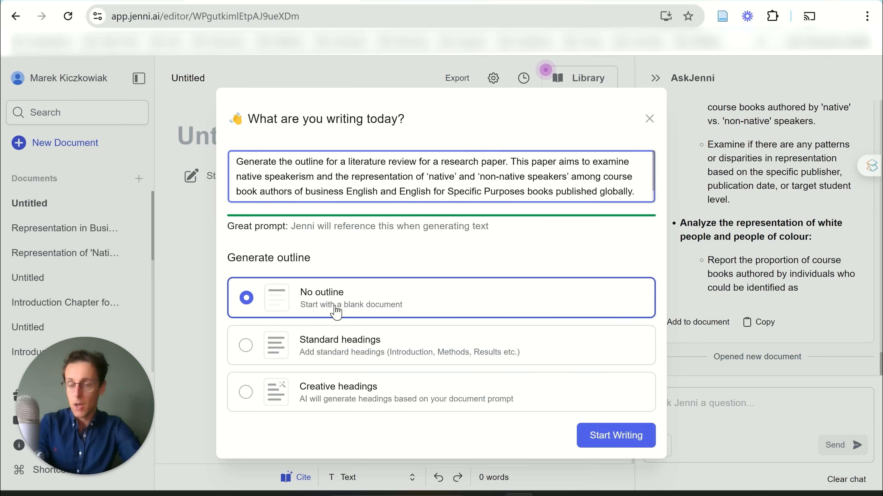
mouse_move(381, 356)
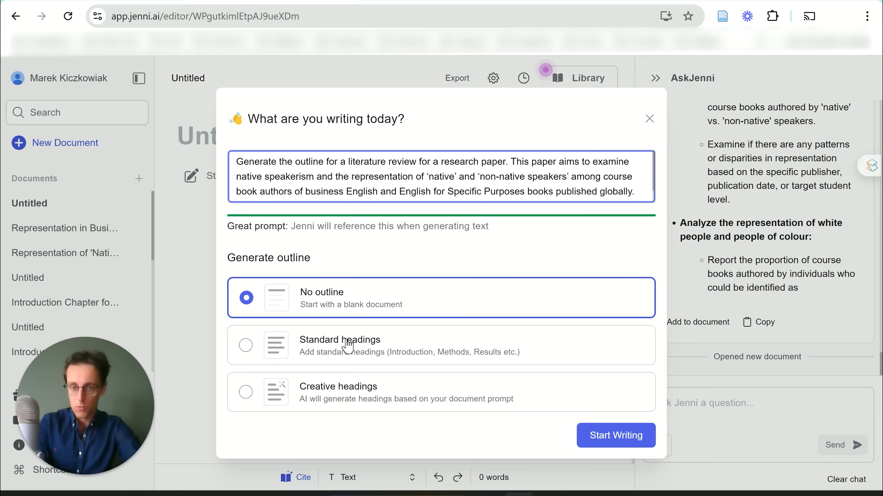
left_click(246, 344)
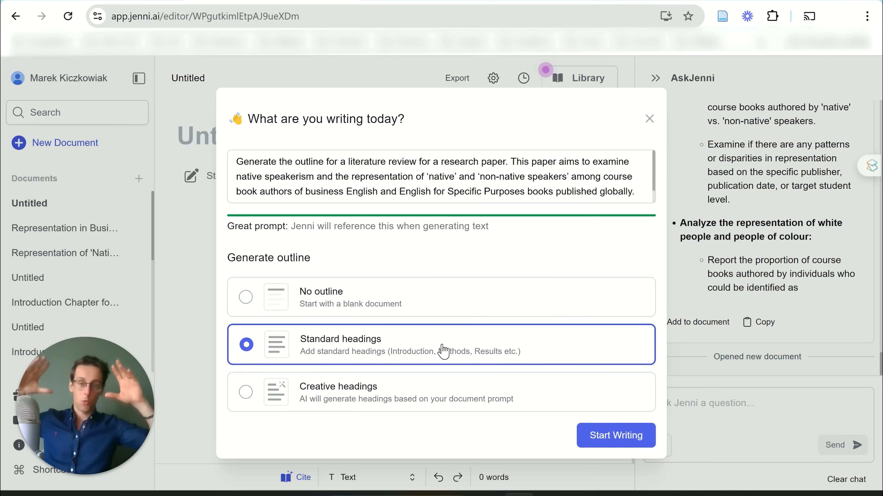
mouse_move(441, 402)
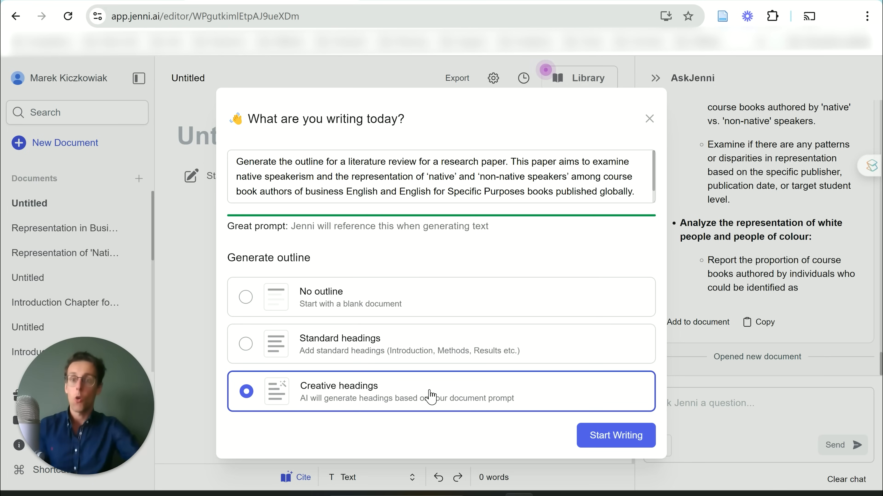
left_click(615, 435)
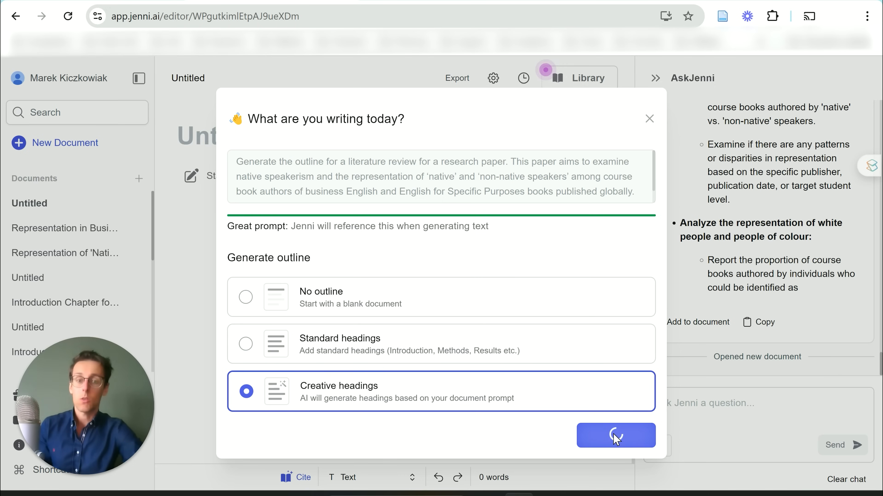
Let Start Writing produce the suggested title, then paste the same outline prompt into the AskJenni chat box
left_click(614, 435)
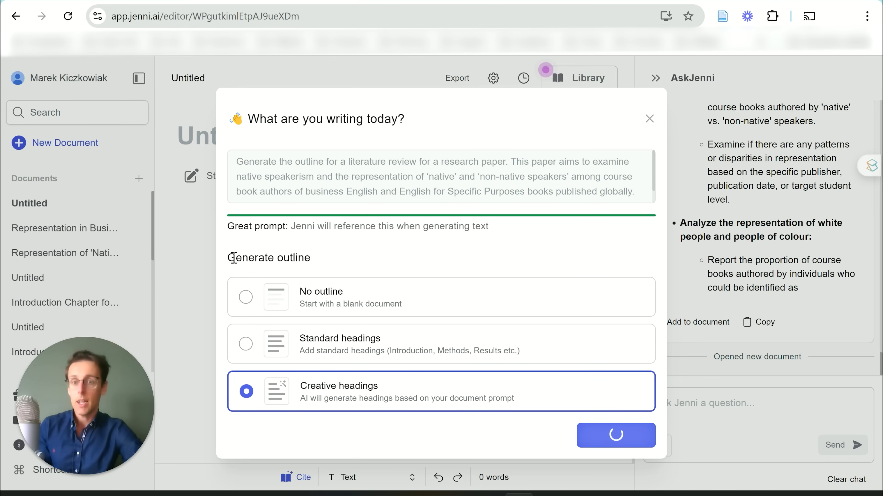
left_click(615, 435)
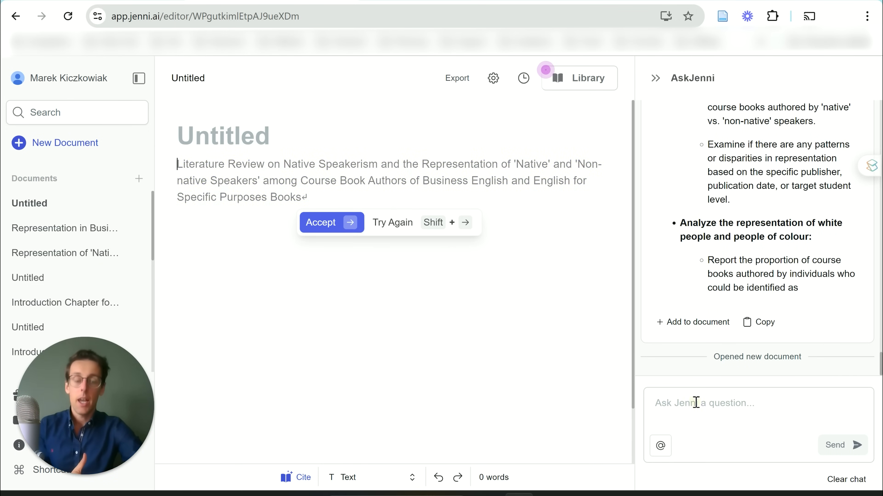
right_click(704, 403)
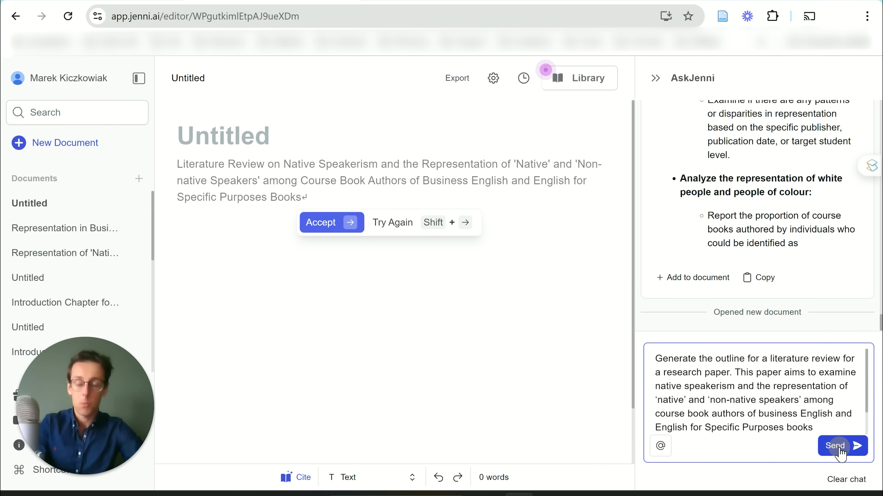
Send the outline request and scroll through the generated sectioned literature review outline to its conclusion
left_click(841, 446)
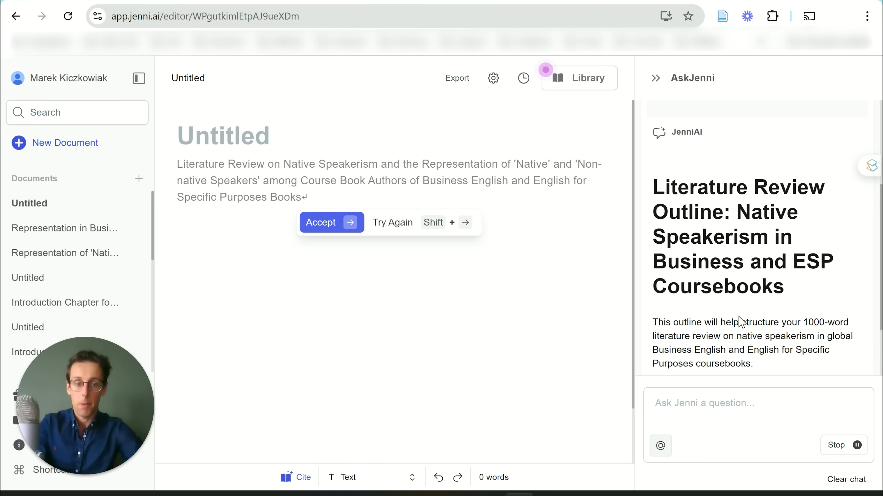
scroll("down", 3)
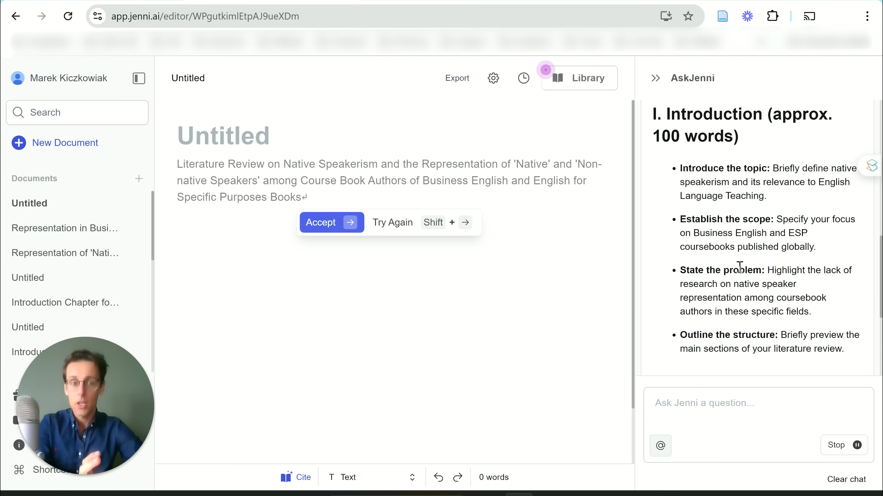
scroll("down", 3)
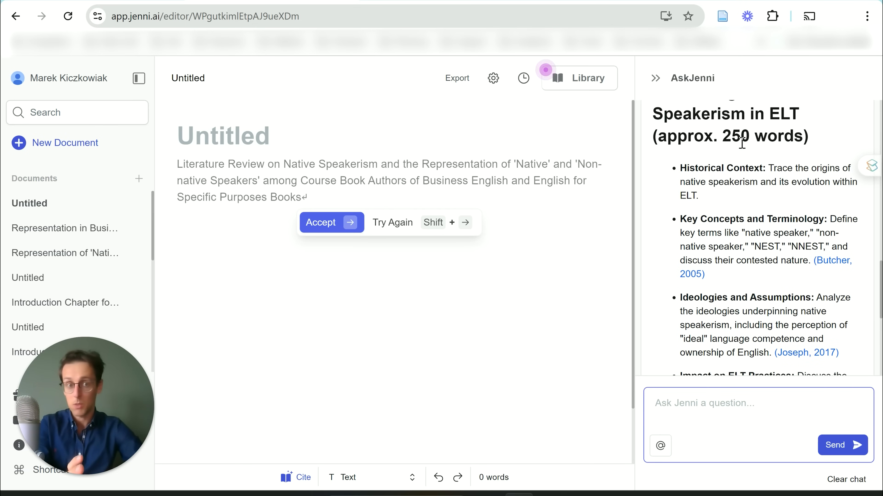
scroll("down", 3)
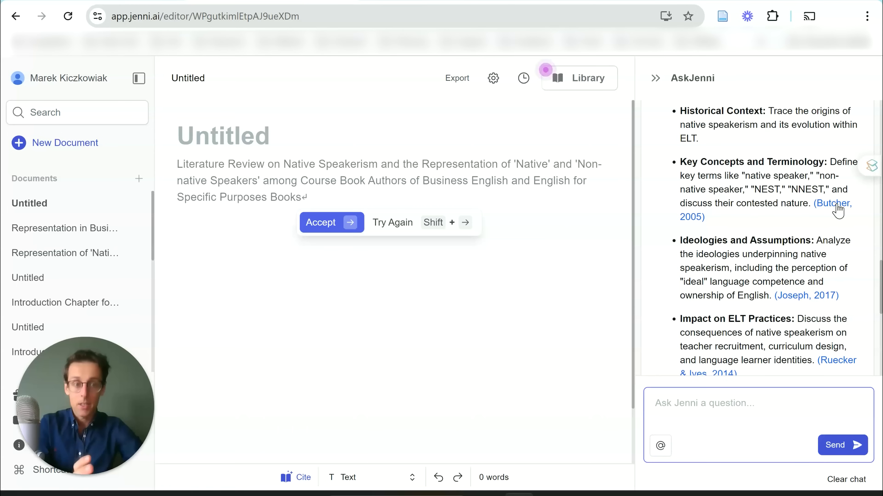
mouse_move(826, 297)
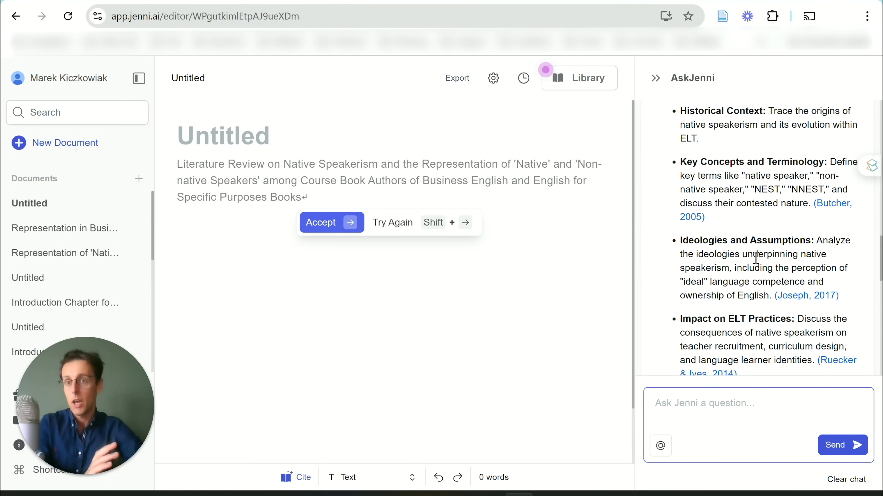
scroll("down", 3)
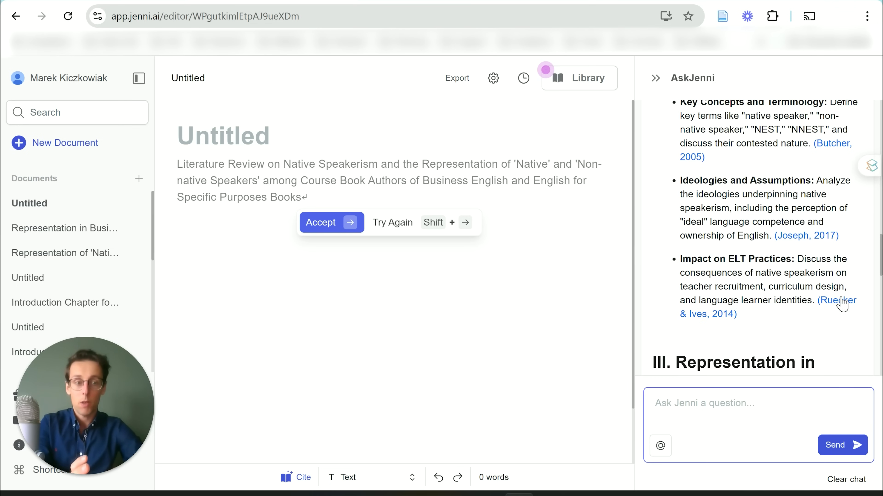
scroll("down", 3)
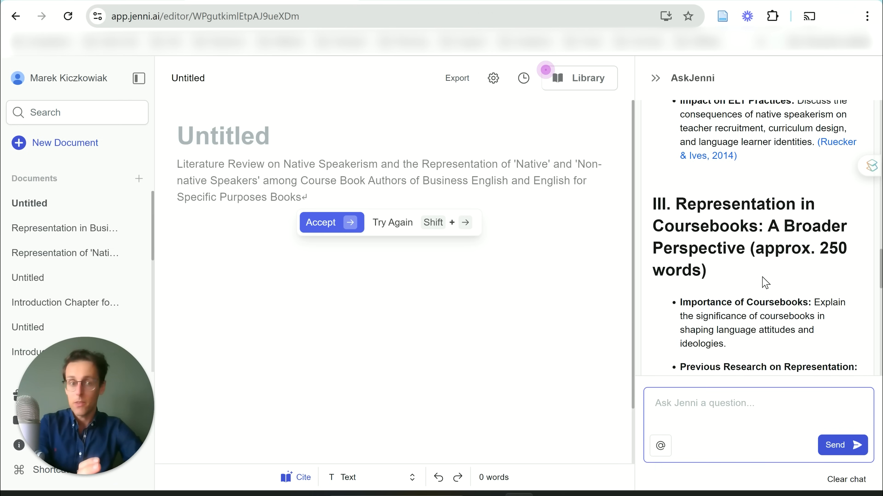
scroll("down", 3)
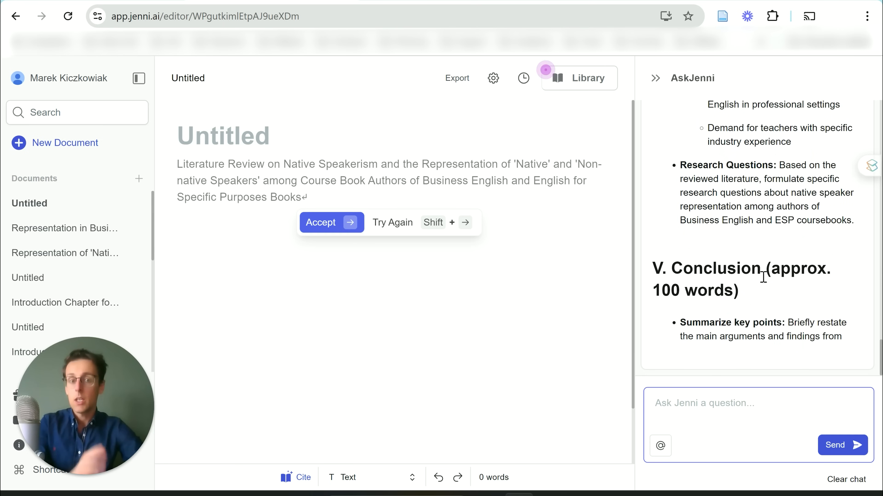
scroll("down", 3)
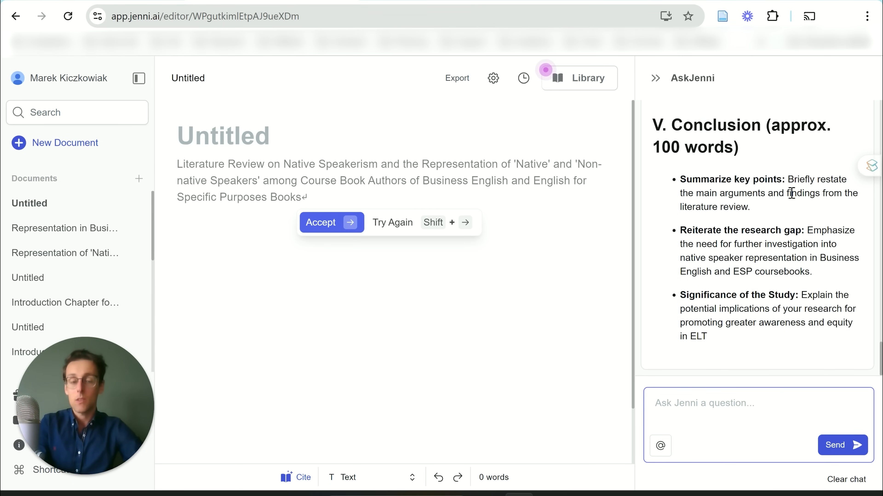
scroll("down", 3)
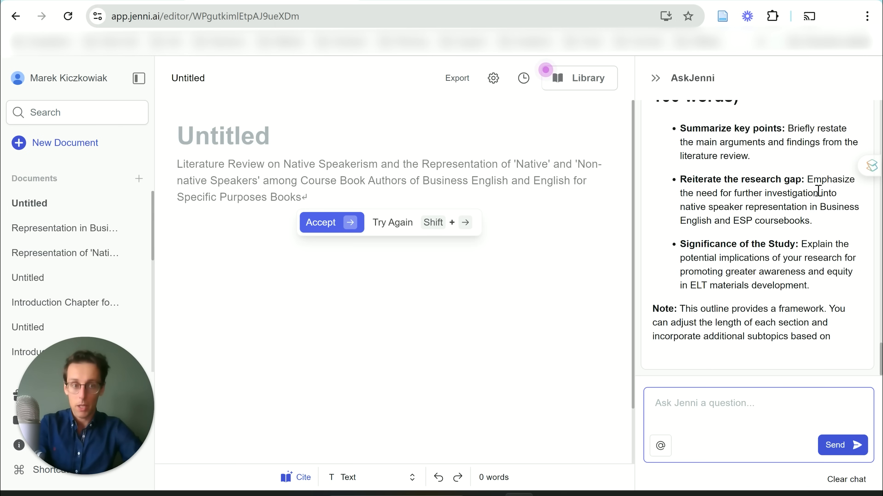
scroll("down", 3)
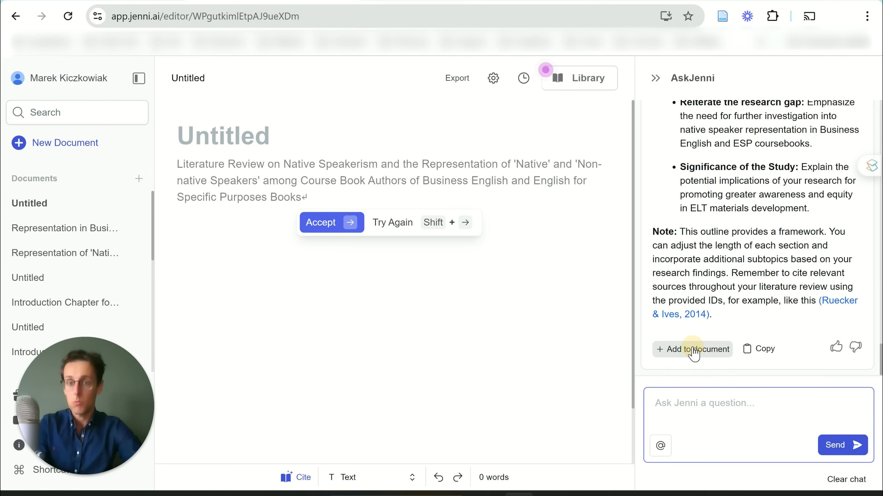
left_click(692, 349)
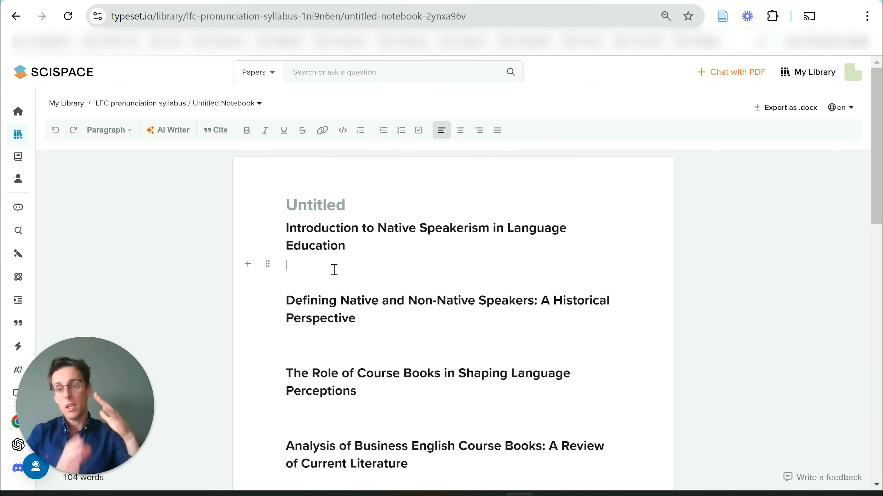
Paste the native speakerism paragraph under the introduction heading and insert an AI Writer summary below it
left_click(172, 130)
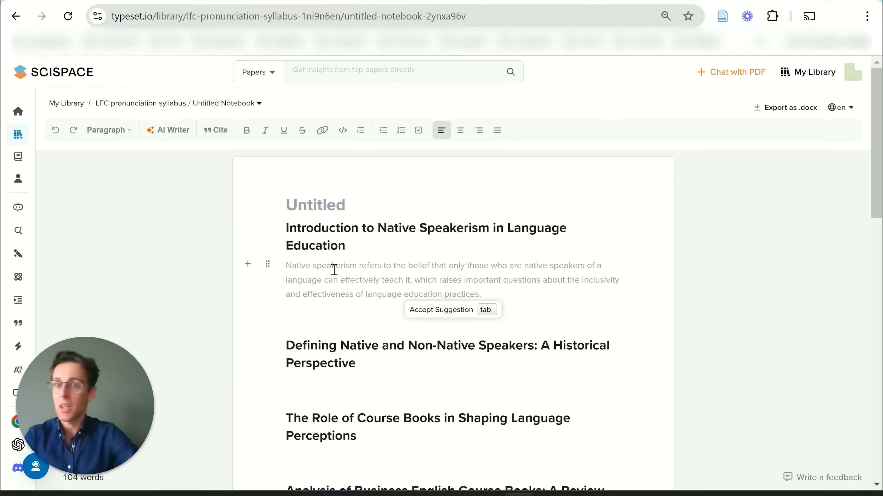
right_click(335, 269)
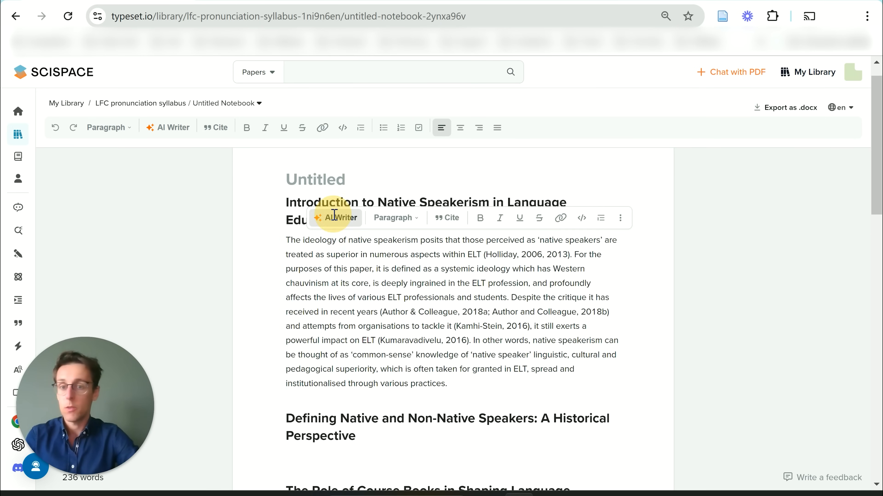
left_click(336, 218)
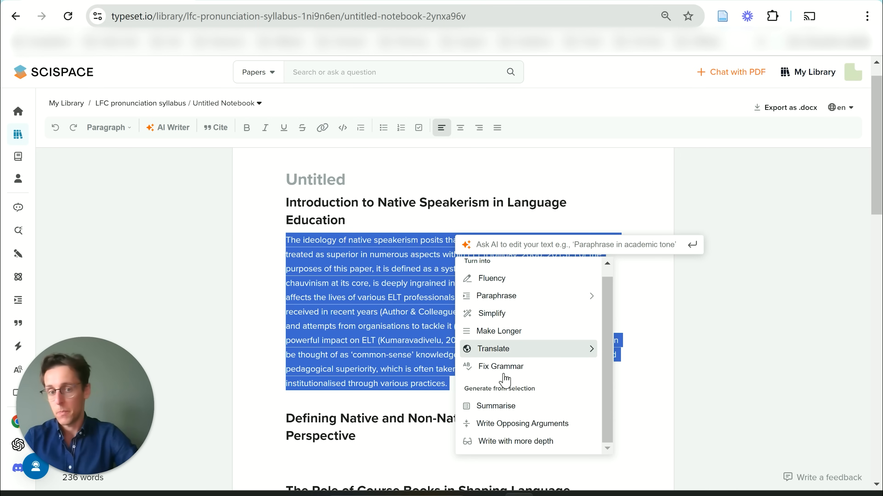
left_click(501, 366)
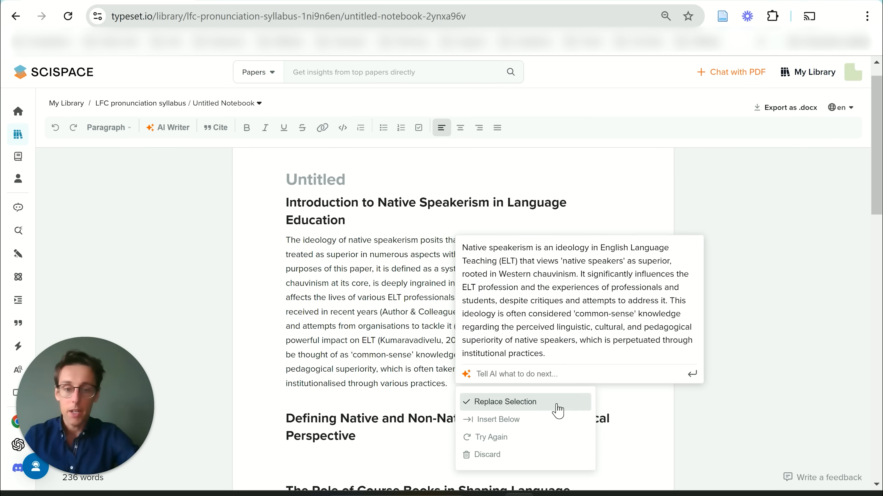
left_click(506, 402)
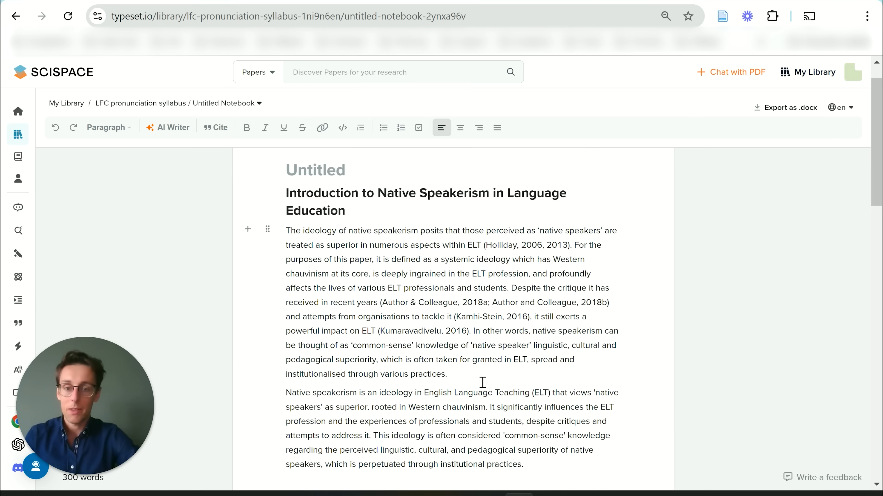
scroll("down", 3)
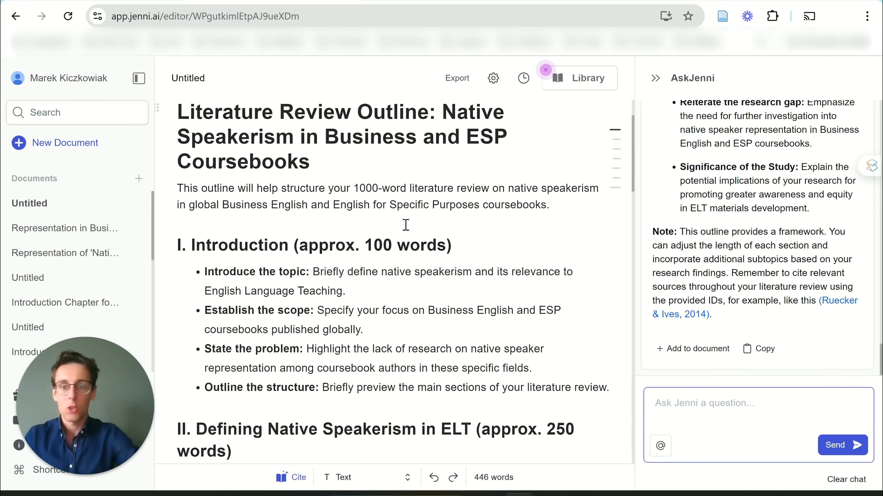
mouse_move(366, 334)
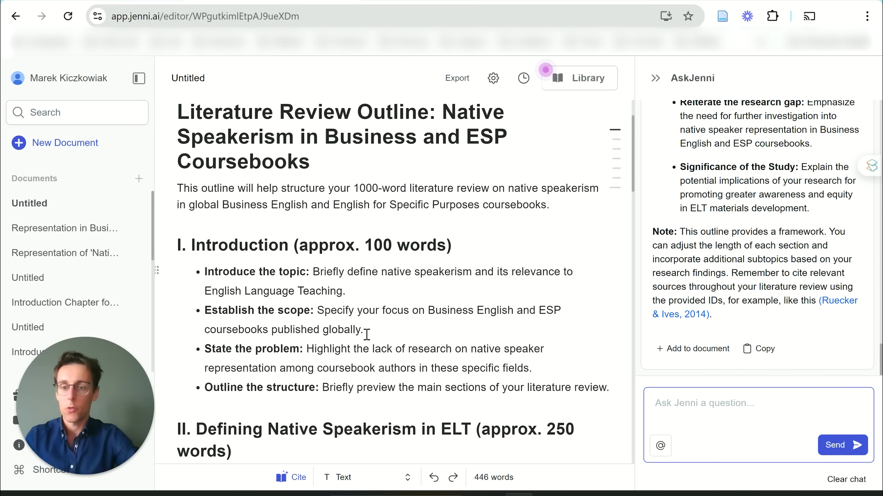
Paste the paragraph into the empty Historical Context bullet and summarise it with AI Commands
scroll("down", 3)
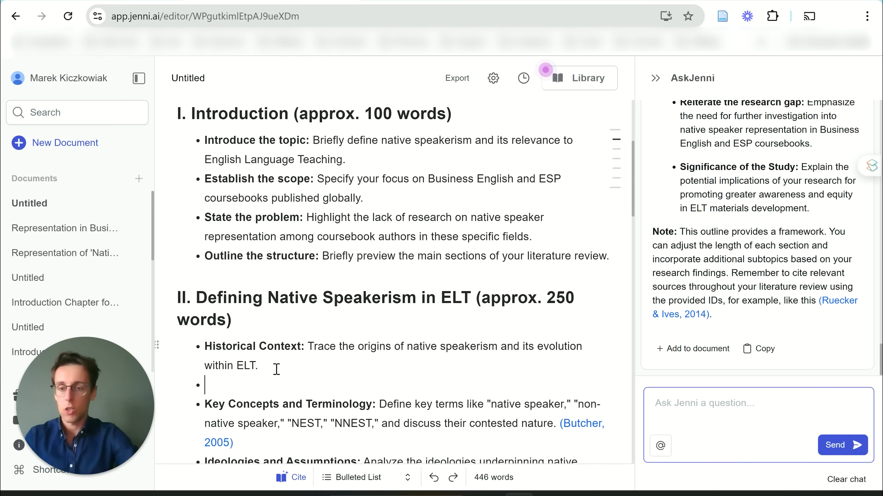
right_click(276, 368)
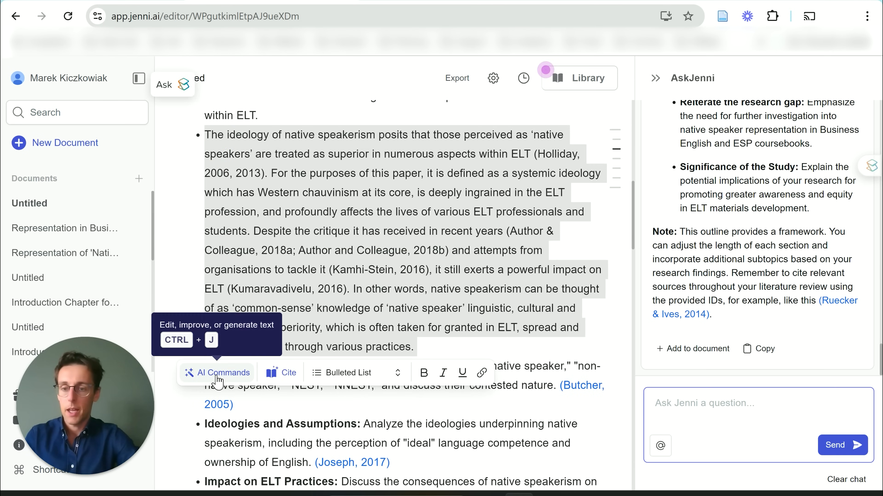
left_click(216, 372)
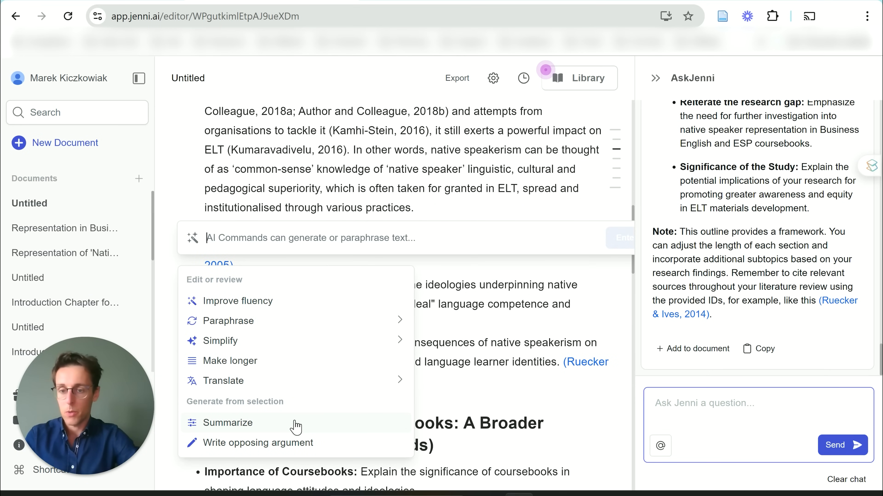
left_click(229, 423)
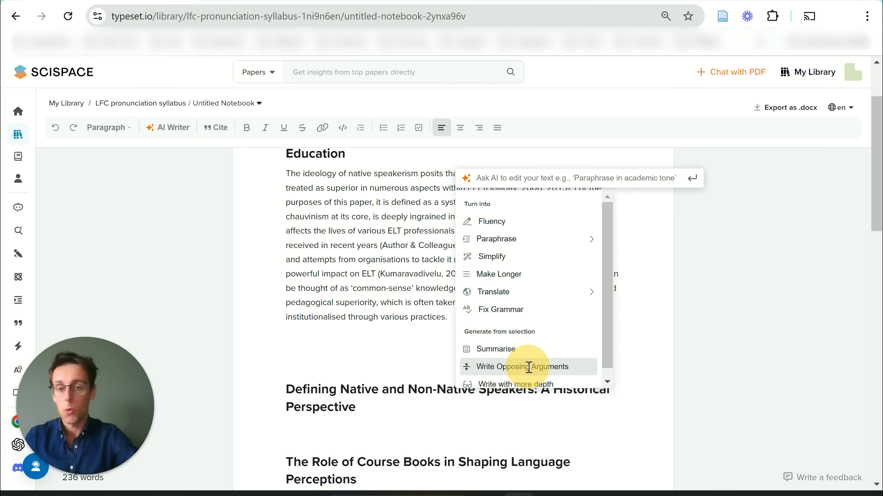
Generate opposing arguments to the introduction paragraph and insert them below, beginning 'This shift encourages'
left_click(514, 366)
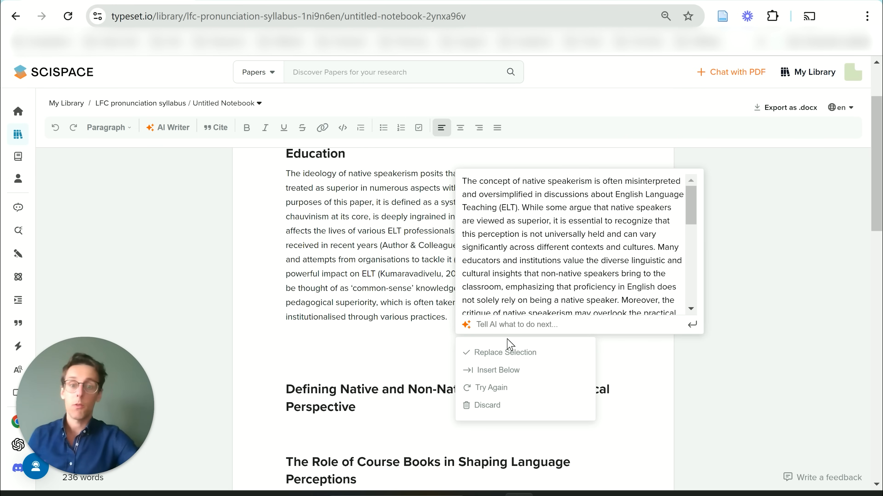
left_click(505, 353)
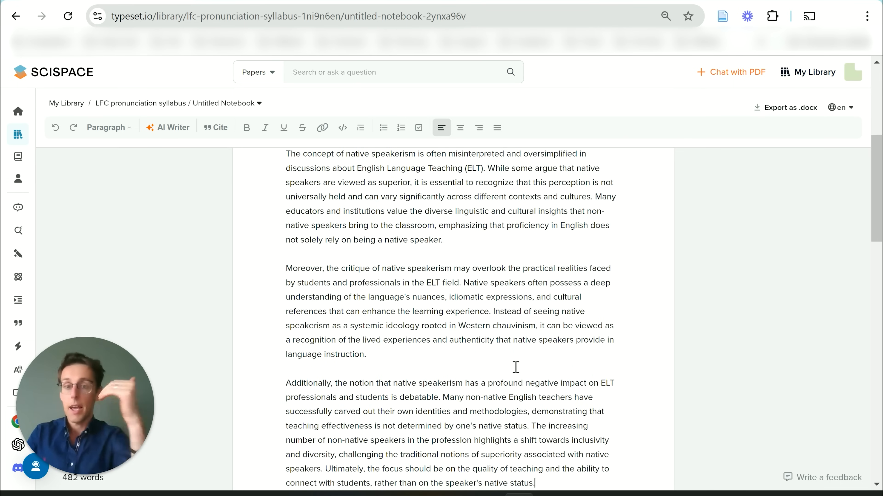
type("This shift encourages")
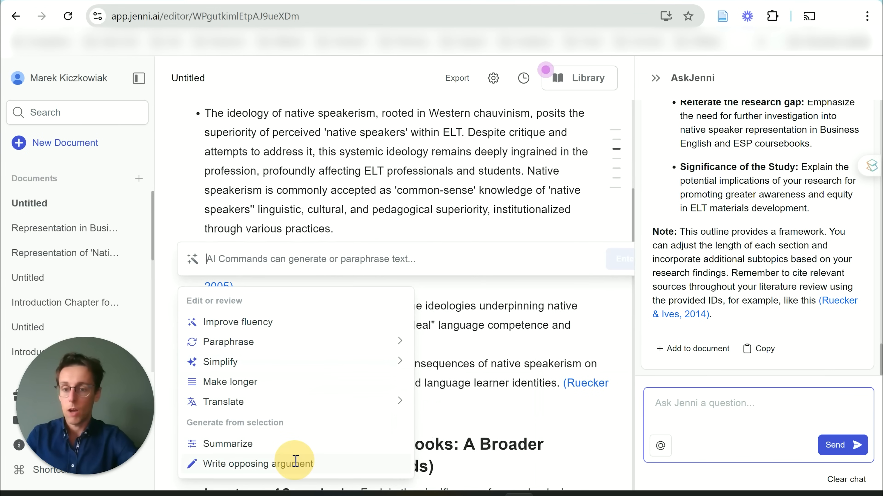
Generate an opposing argument to the summarised native speakerism bullet with AI Commands
left_click(258, 464)
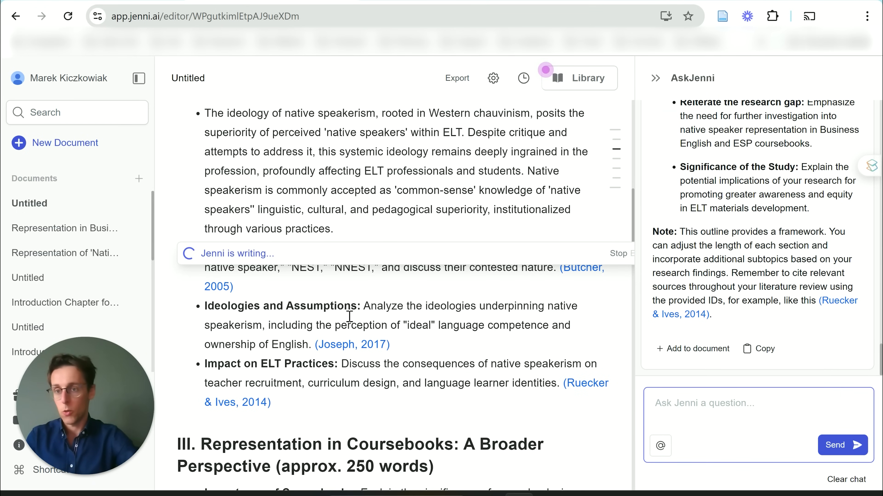